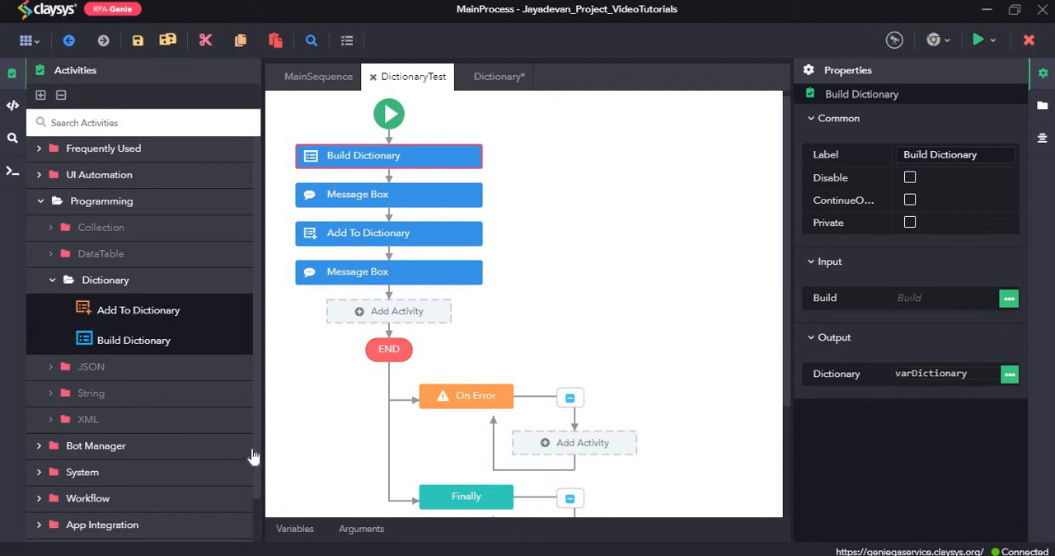
mouse_move(247, 445)
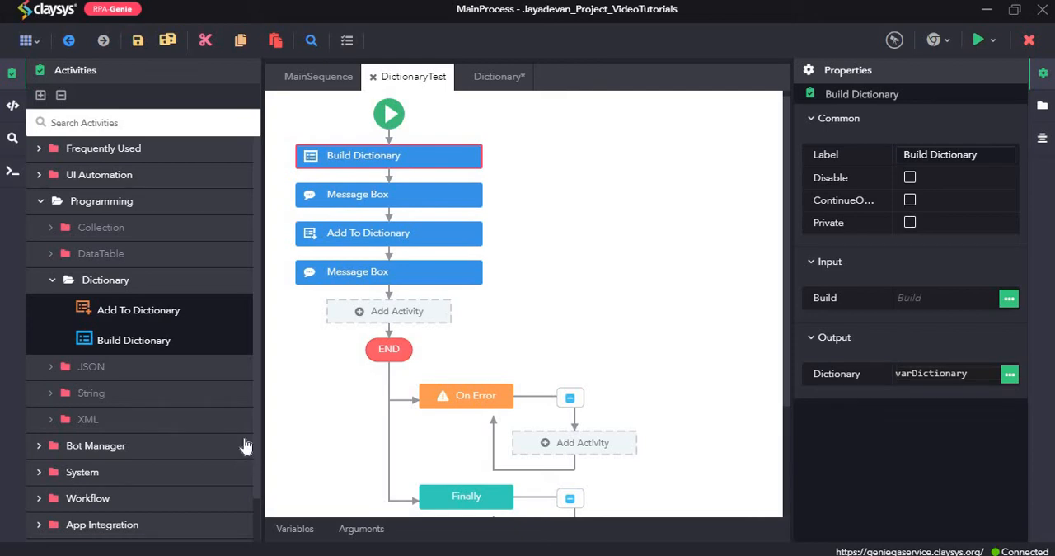
mouse_move(132, 288)
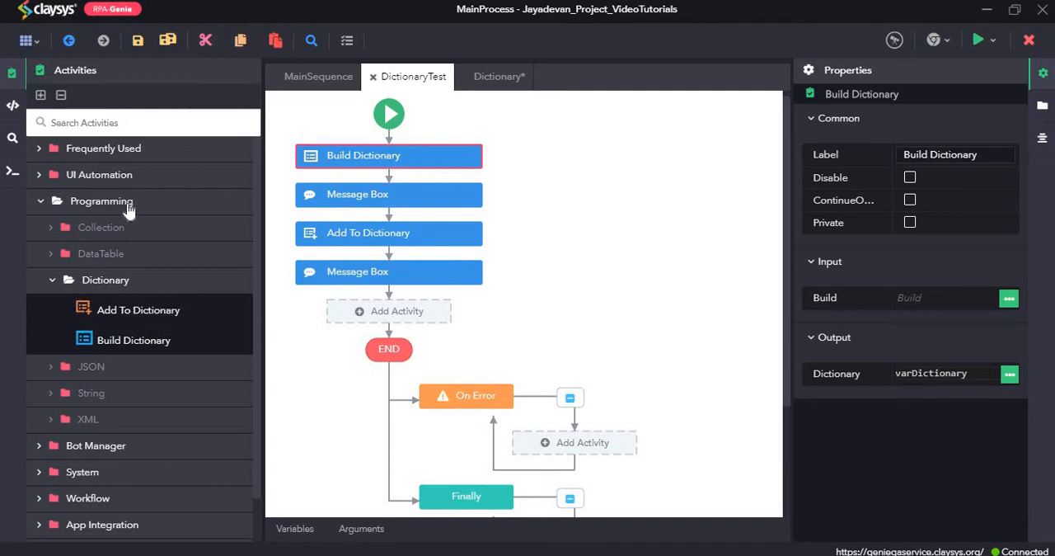
mouse_move(212, 221)
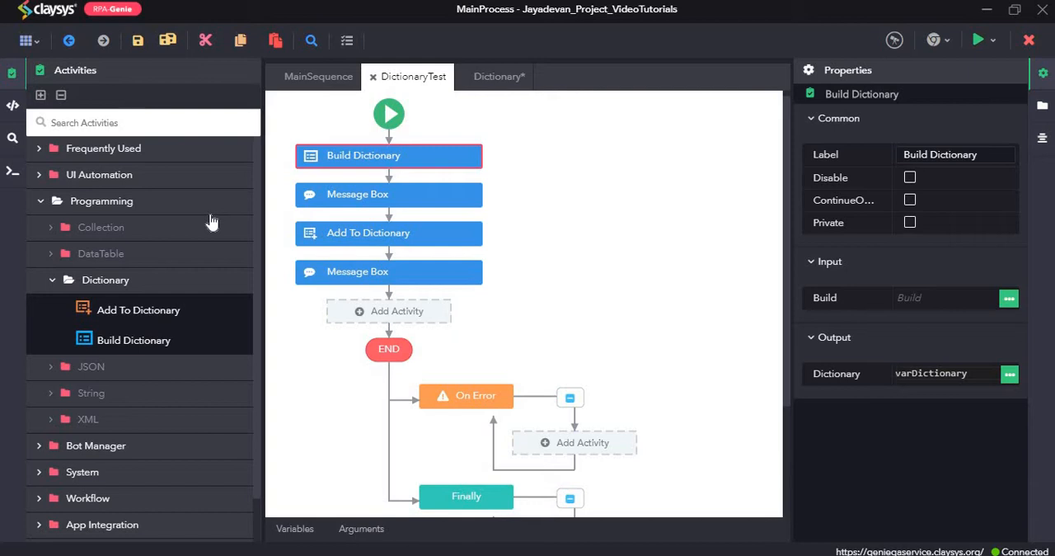
mouse_move(274, 308)
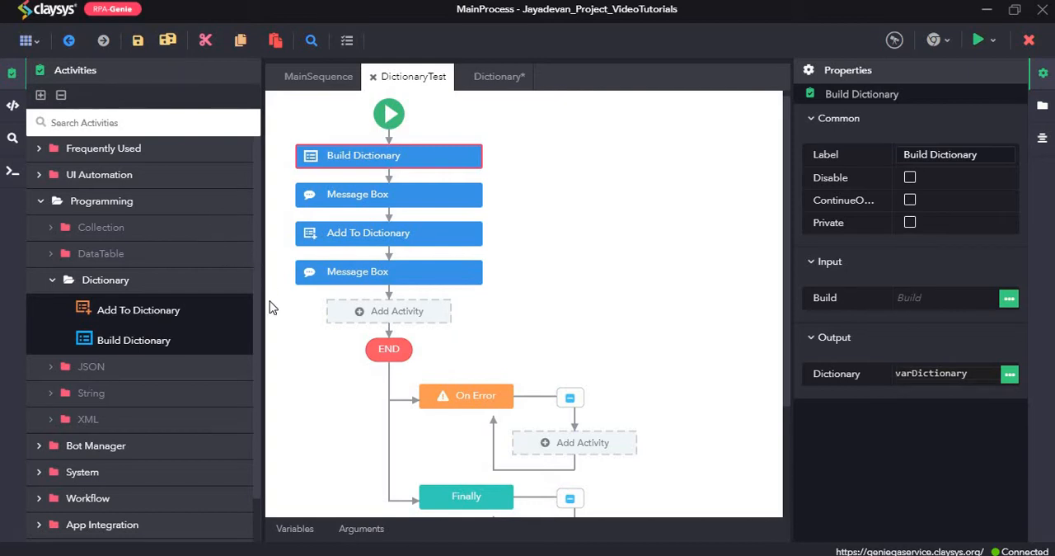
mouse_move(347, 168)
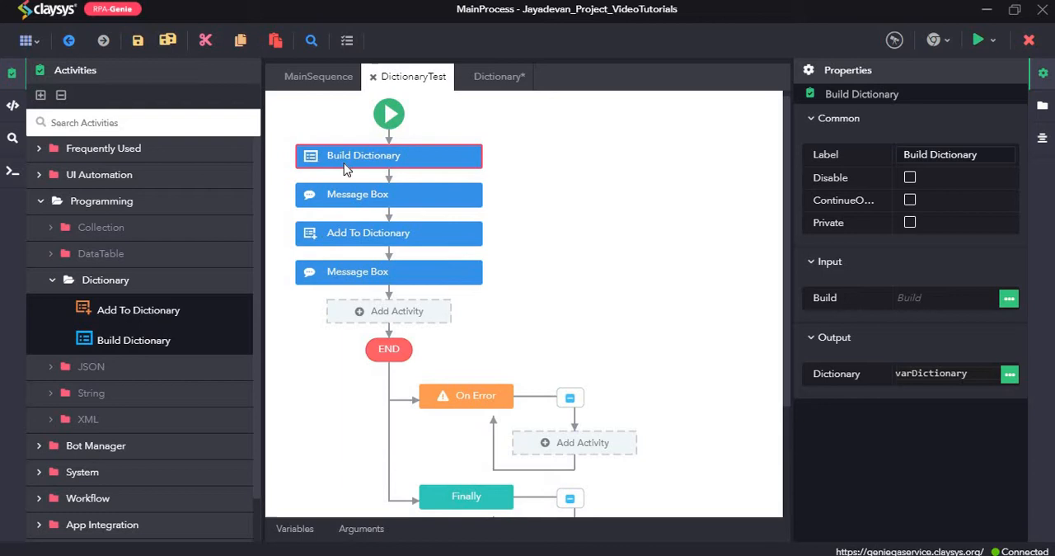
mouse_move(353, 201)
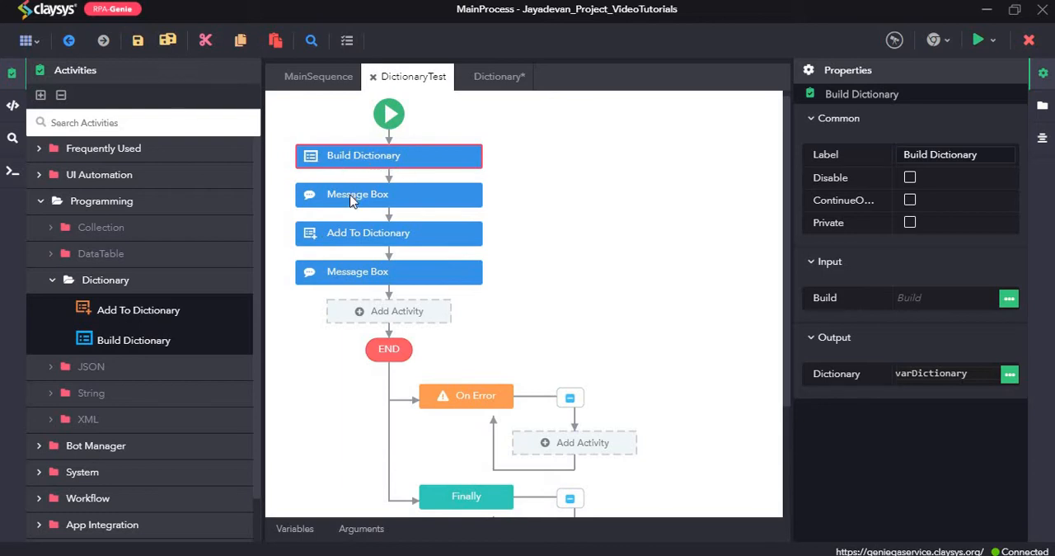
Review the existing steps, then add Build Dictionary to the Dictionary workflow, outputting varDictionary
left_click(388, 194)
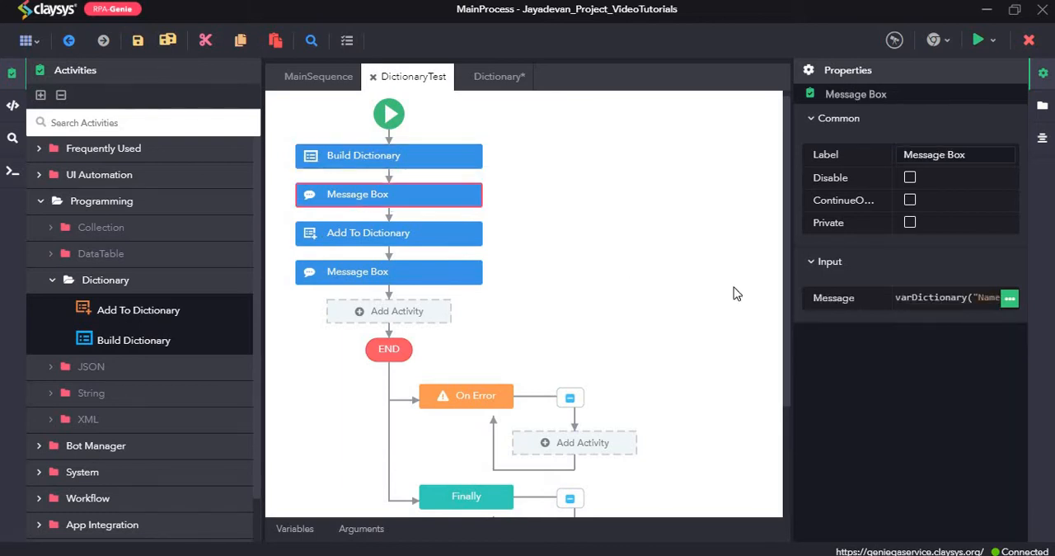
mouse_move(890, 321)
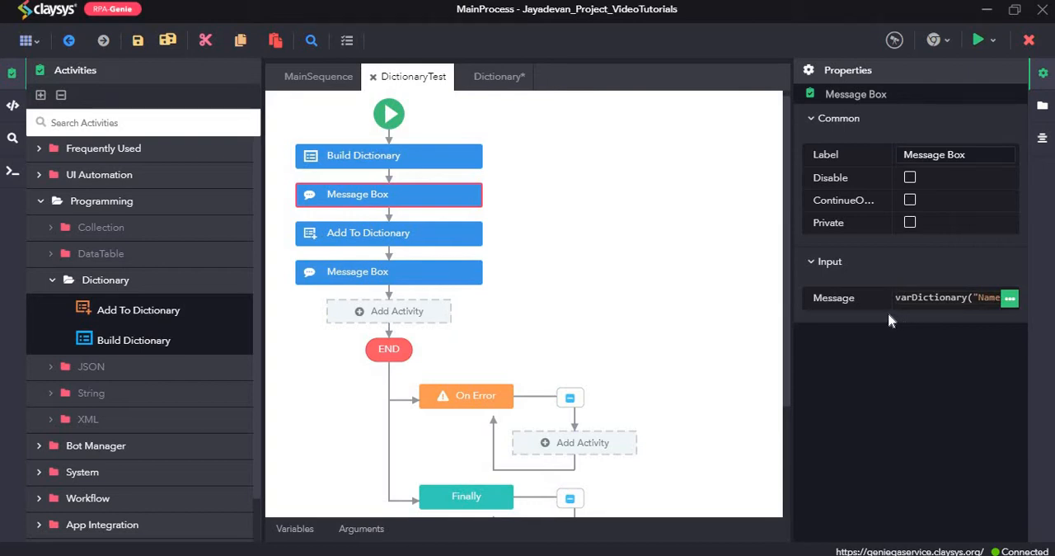
left_click(368, 233)
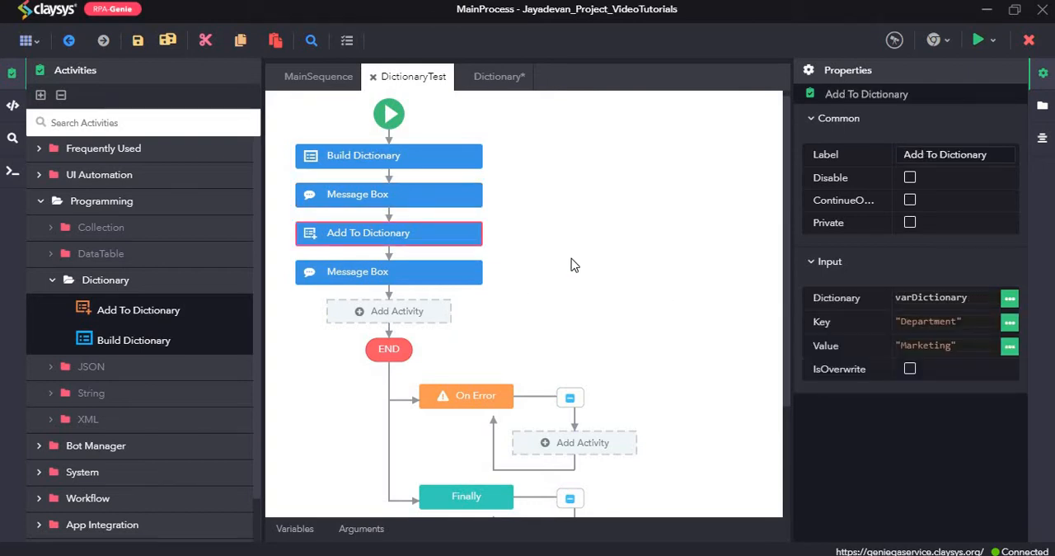
mouse_move(526, 265)
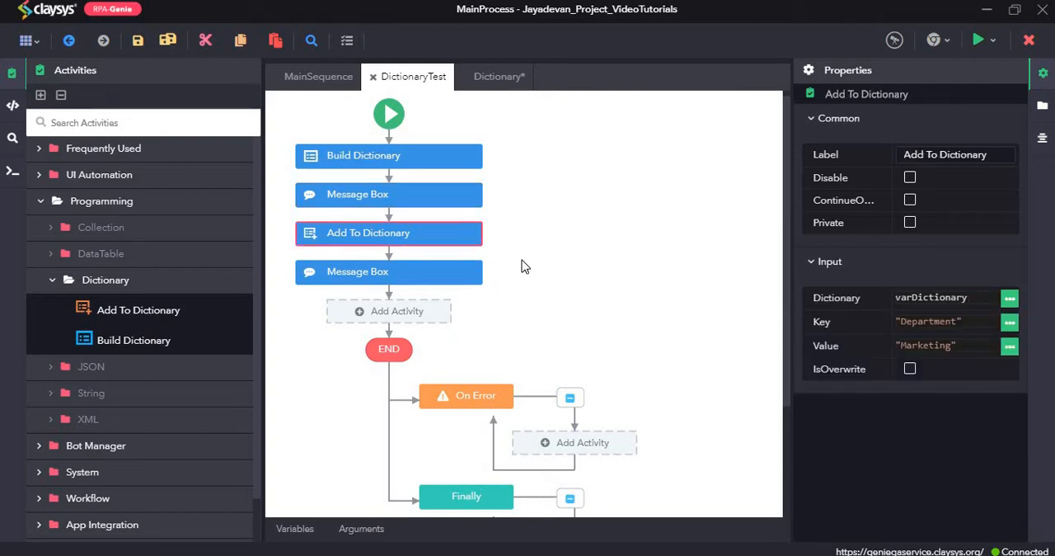
mouse_move(435, 161)
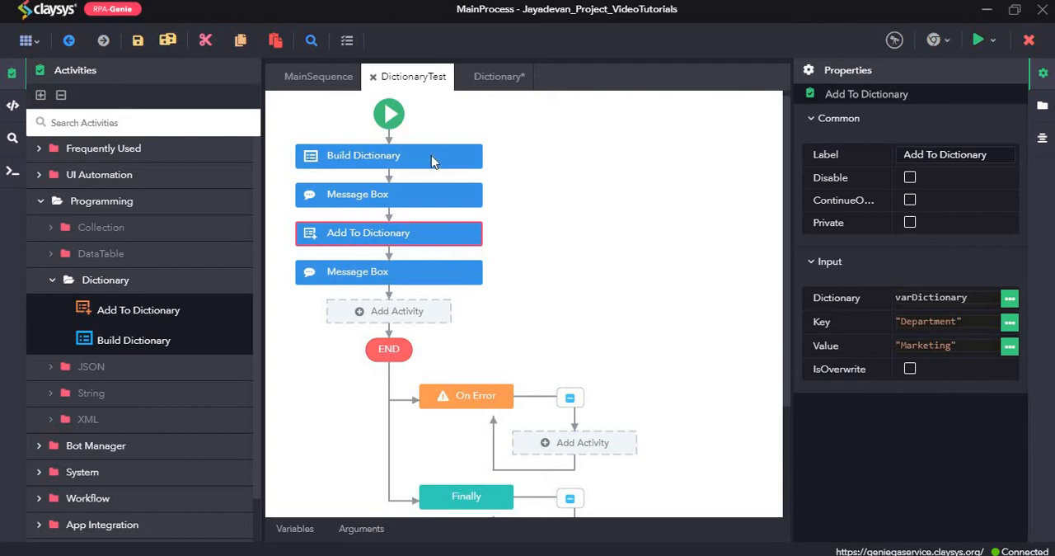
left_click(388, 156)
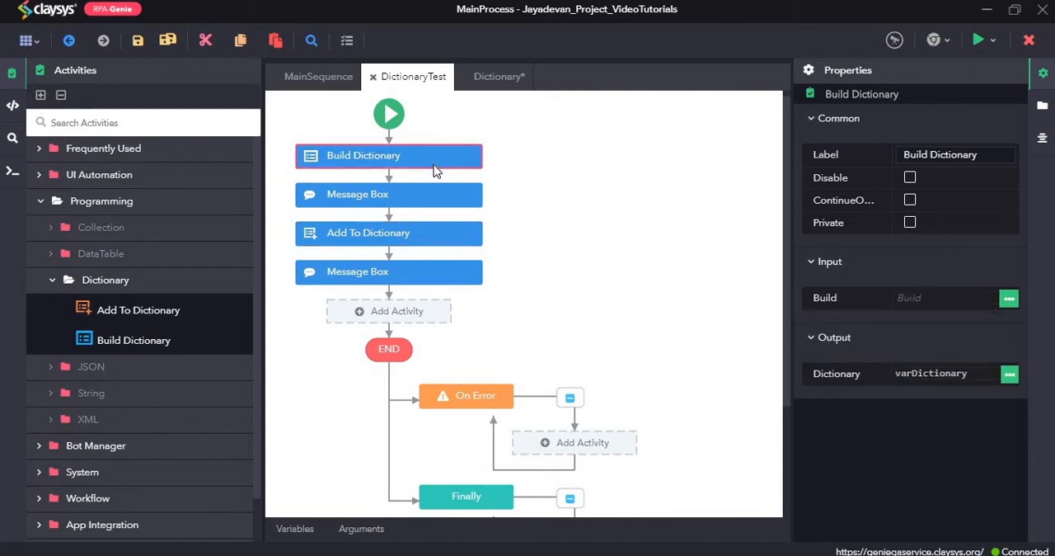
left_click(498, 76)
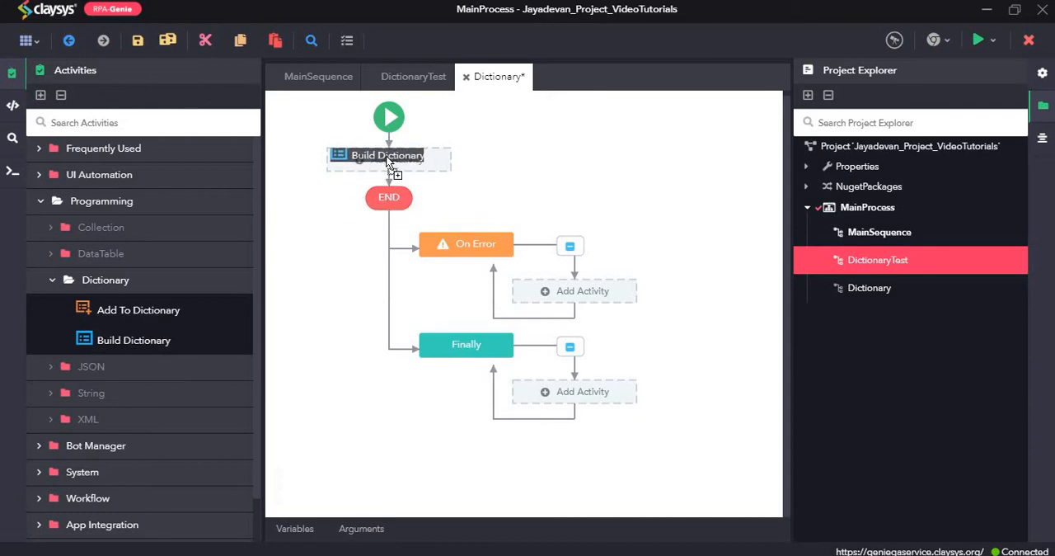
left_click(388, 156)
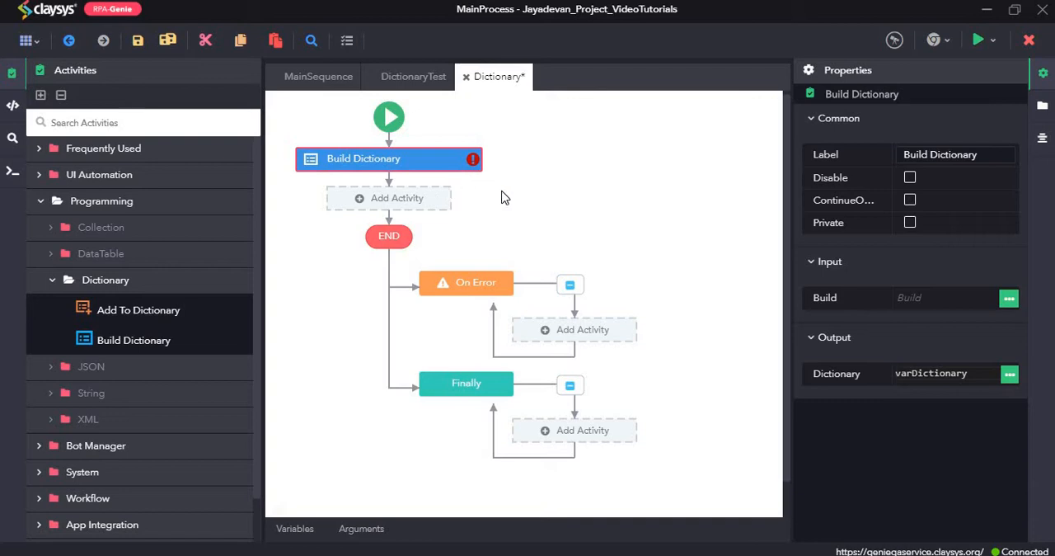
mouse_move(843, 358)
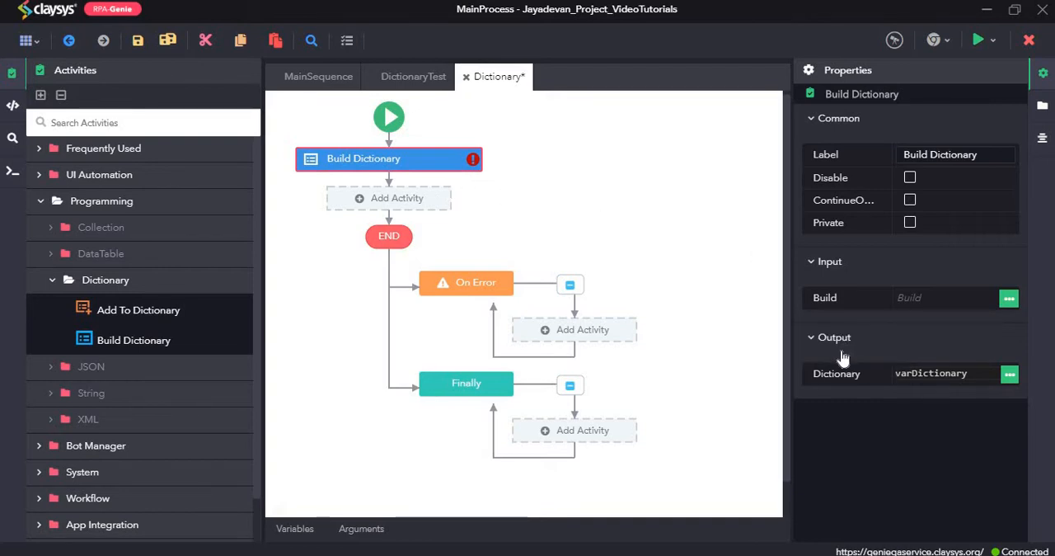
mouse_move(860, 357)
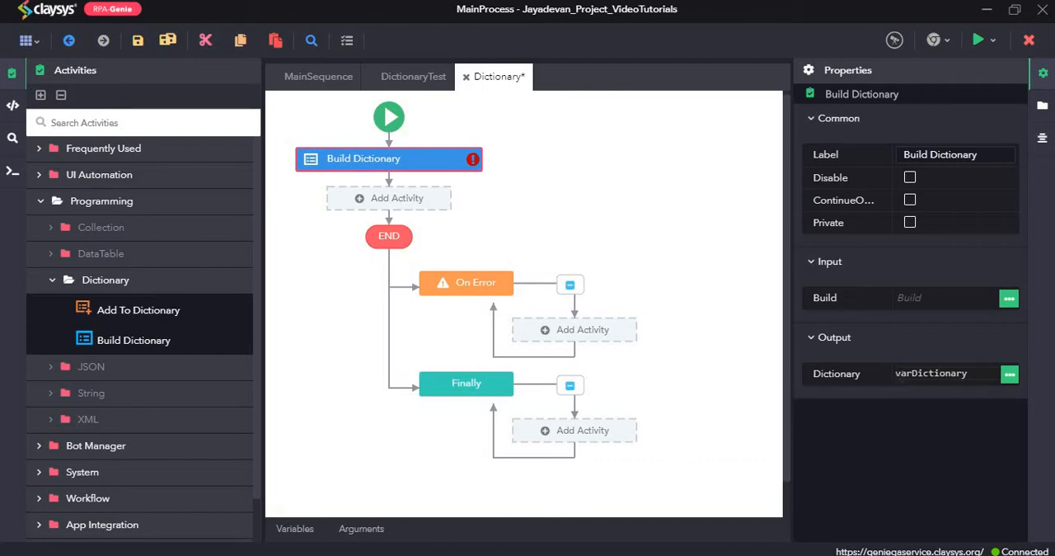
mouse_move(850, 280)
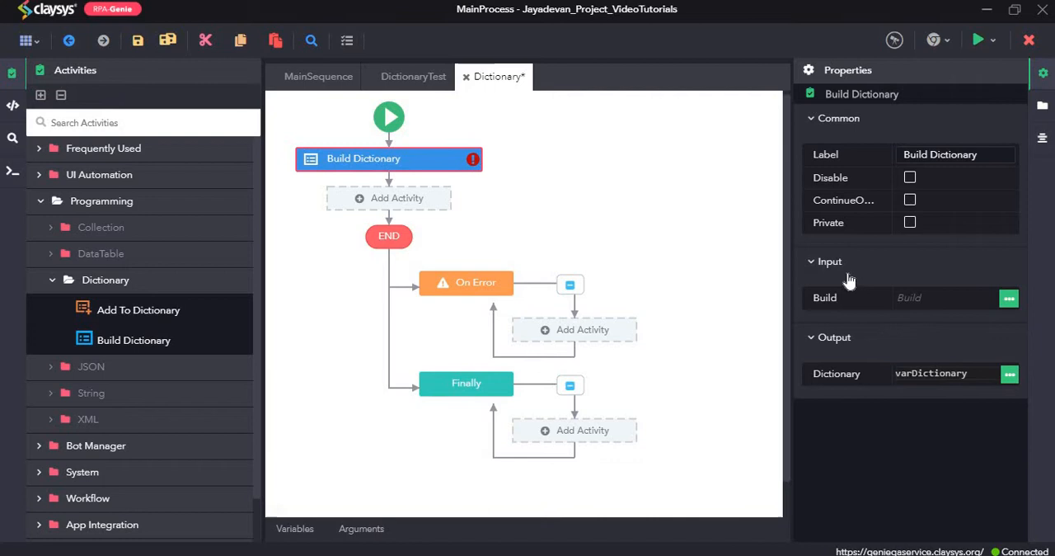
mouse_move(825, 298)
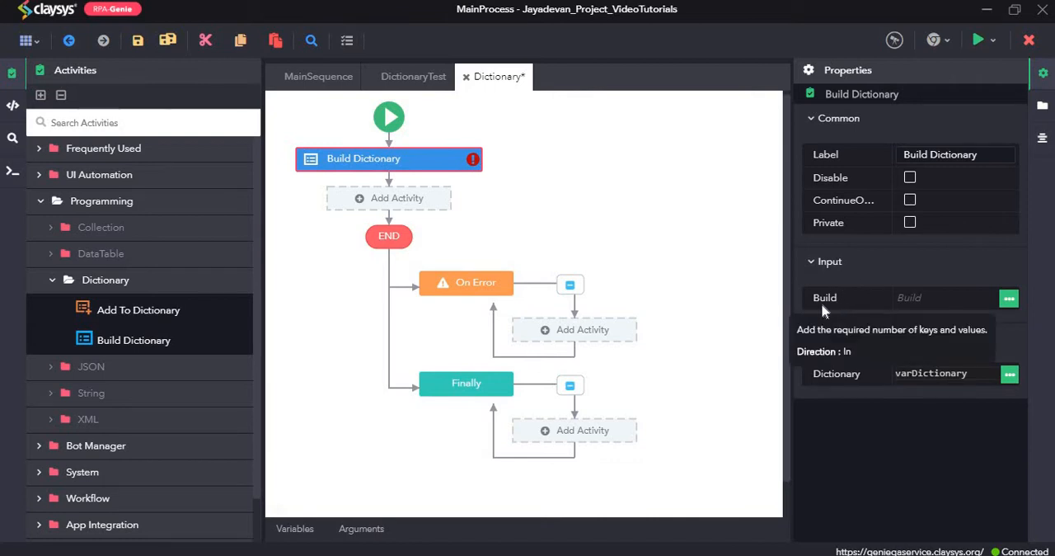
Enter dictionary rows Name = "John" and Age = "27" in the Build Dictionary editor
left_click(1009, 298)
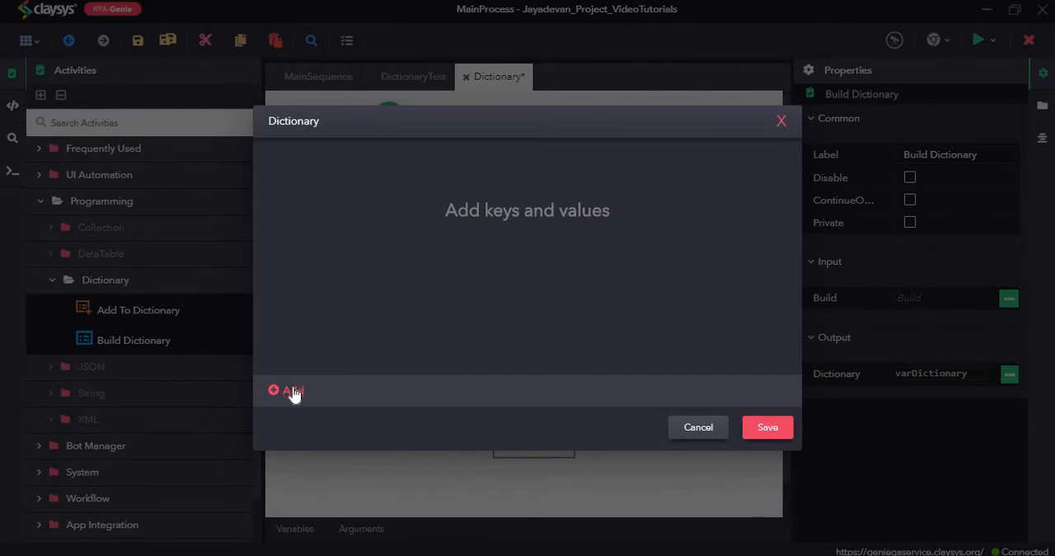
left_click(286, 390)
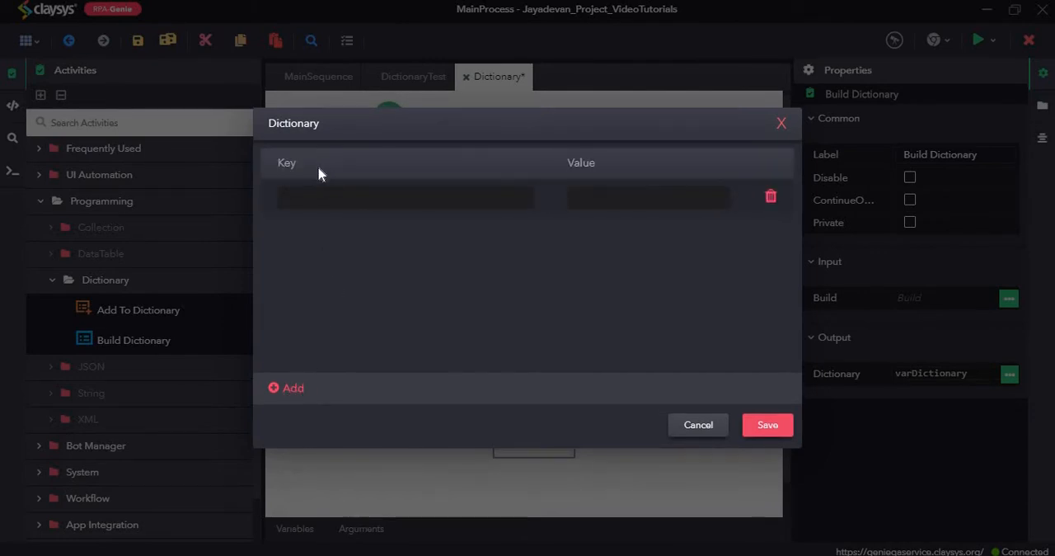
mouse_move(404, 253)
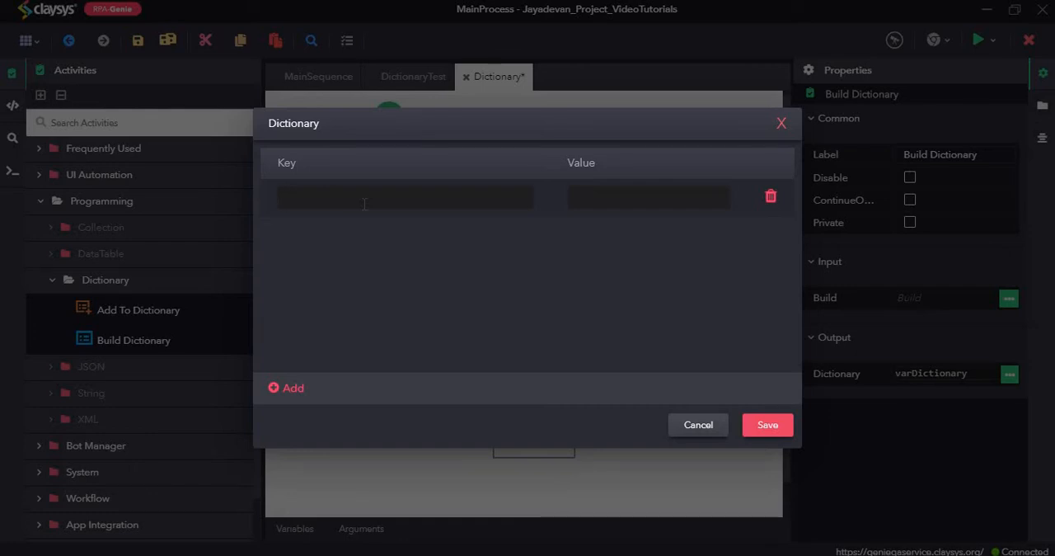
left_click(404, 196)
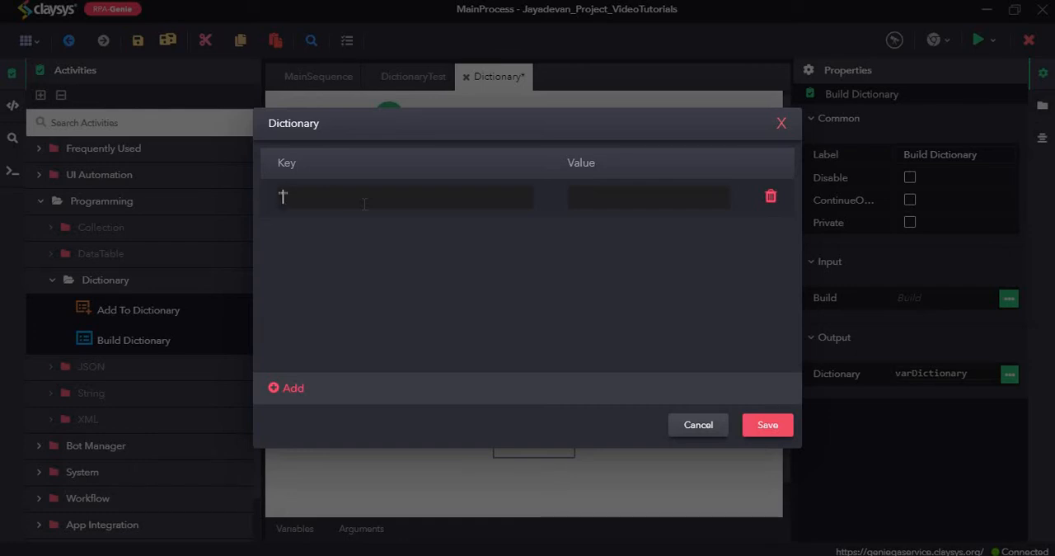
type("\"Name\"")
left_click(648, 196)
type("\"John\"")
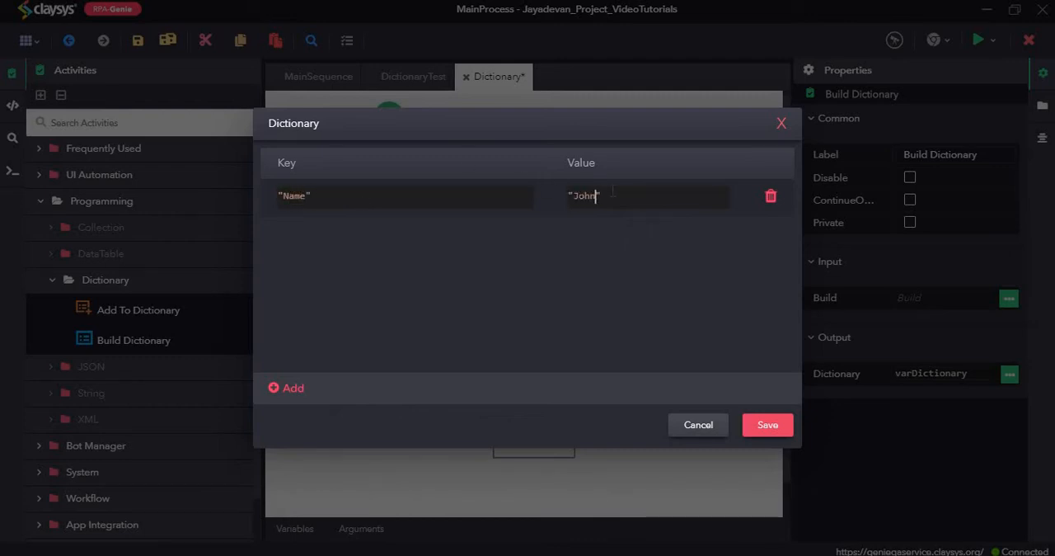
left_click(286, 388)
type("\"27\"")
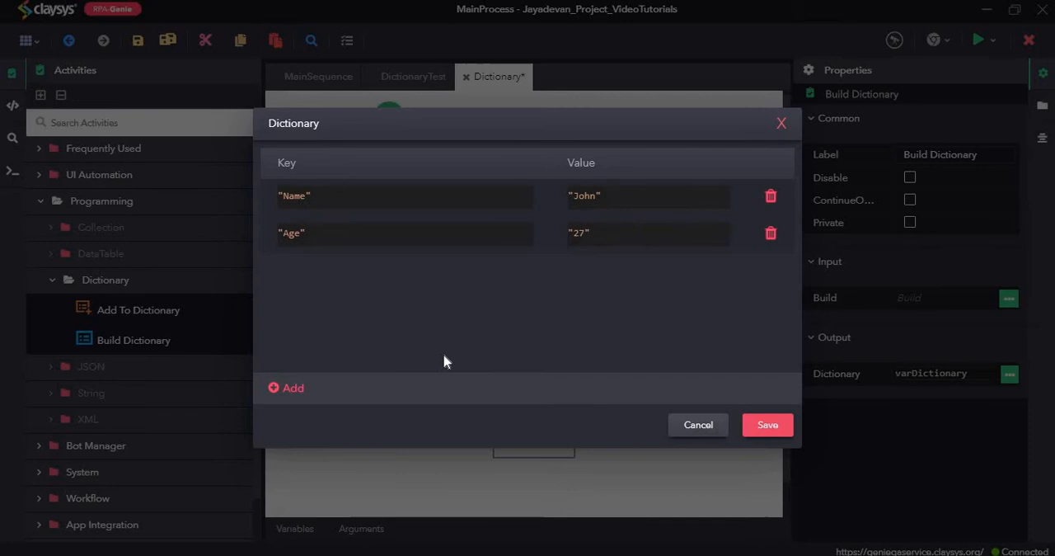
Add entries Phone Number = "123456" and Address = "1st street", then save the dictionary
left_click(286, 387)
type("\"Phone Number")
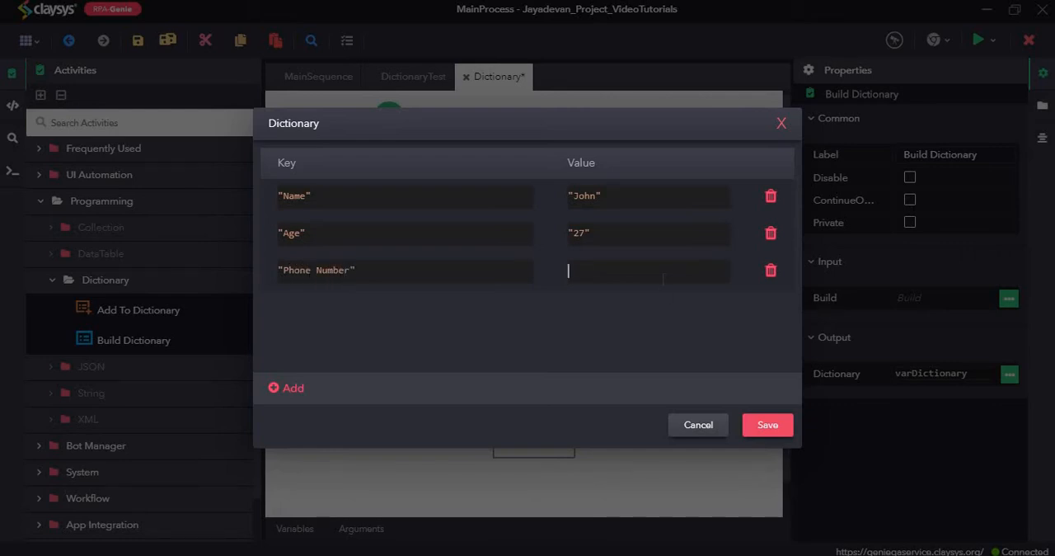
type("123456\"")
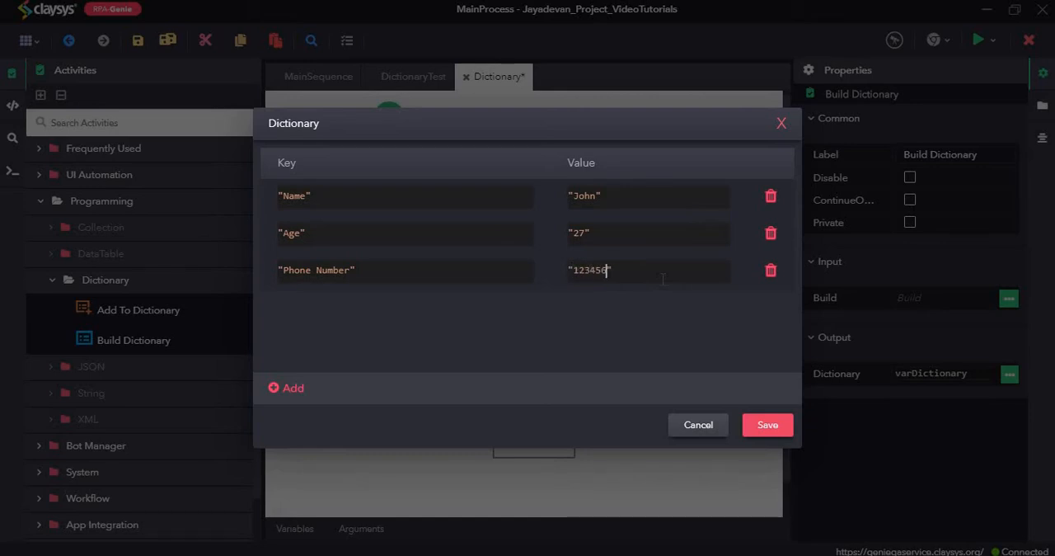
left_click(286, 388)
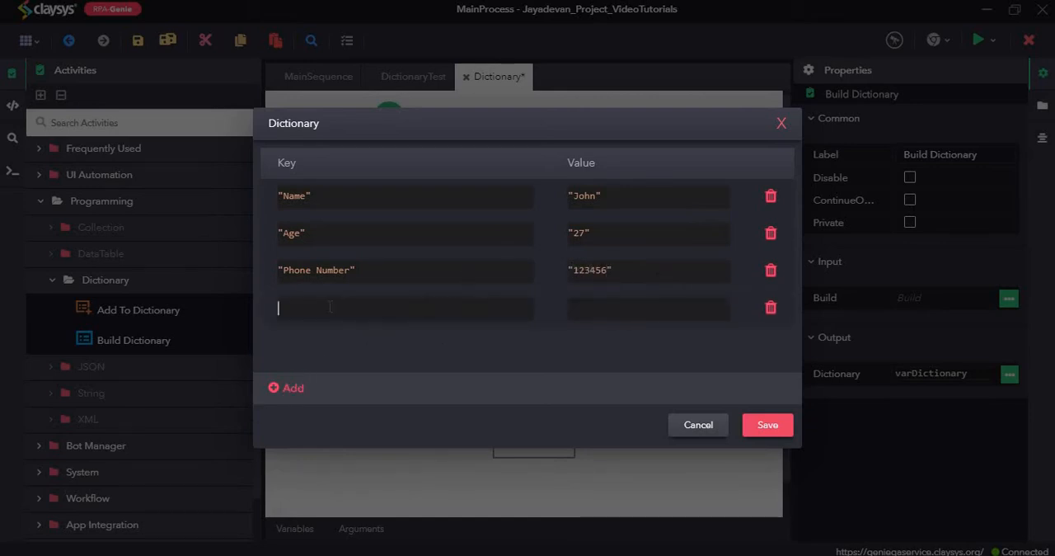
type("Ad\"")
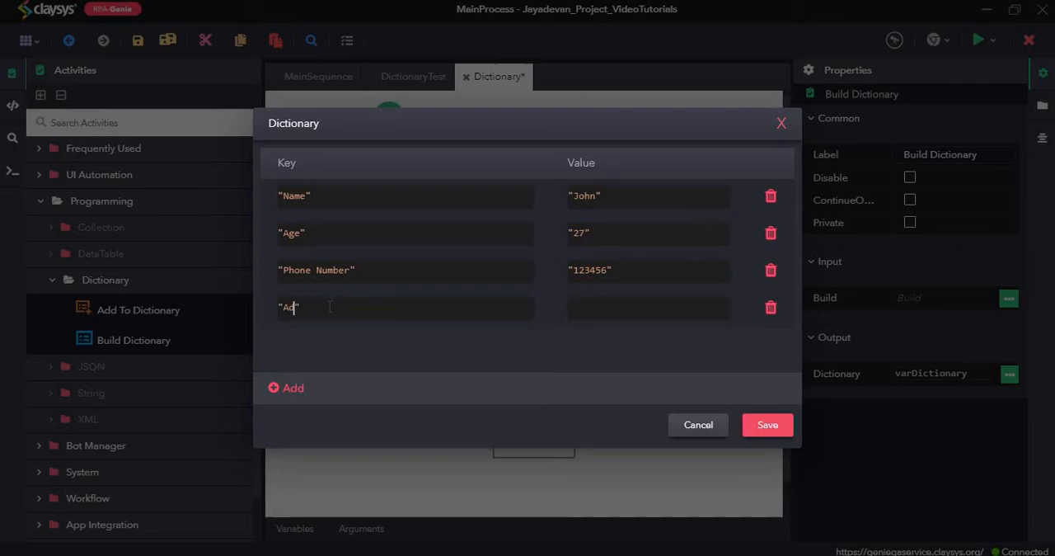
type("dress")
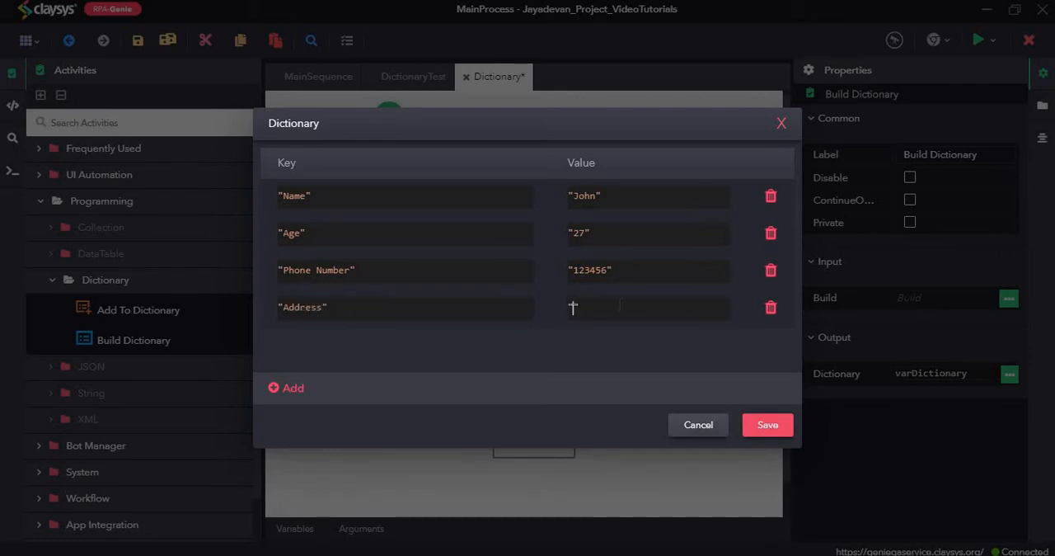
type("1st")
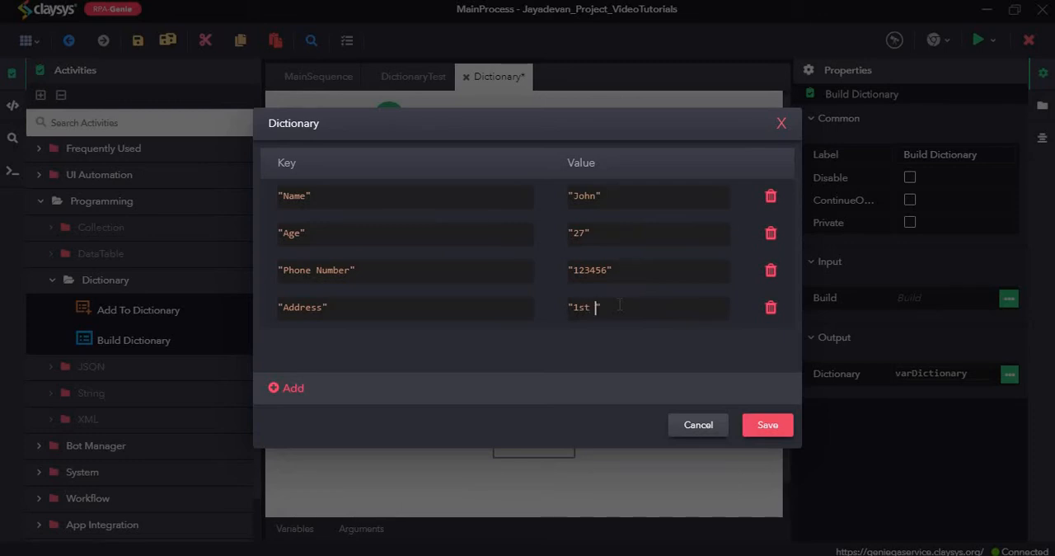
type("street")
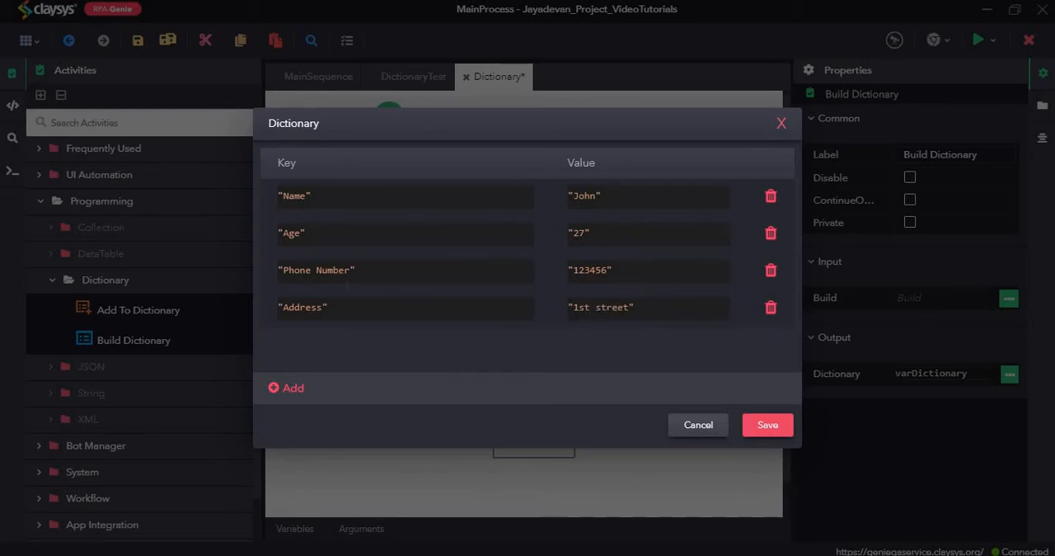
mouse_move(415, 241)
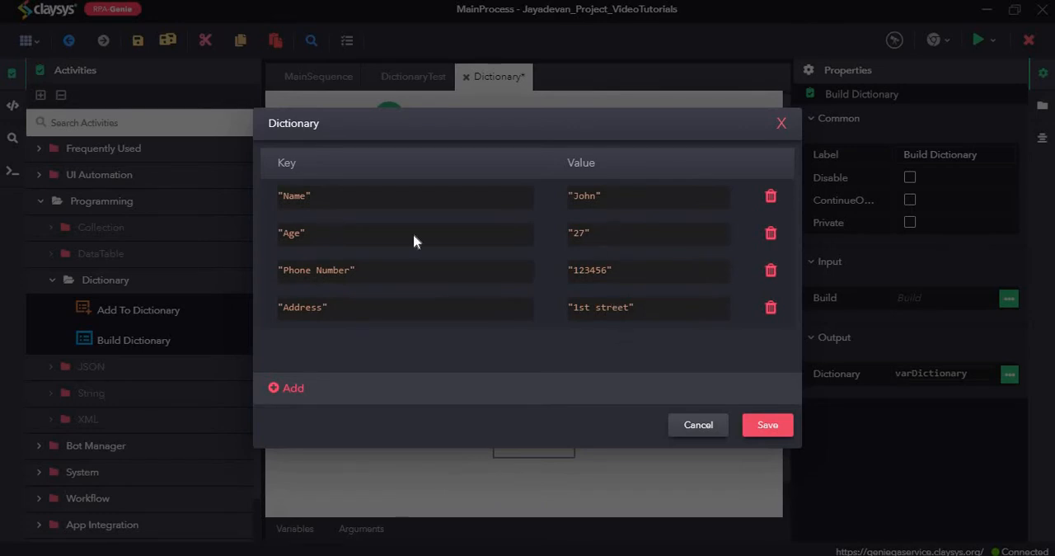
mouse_move(569, 192)
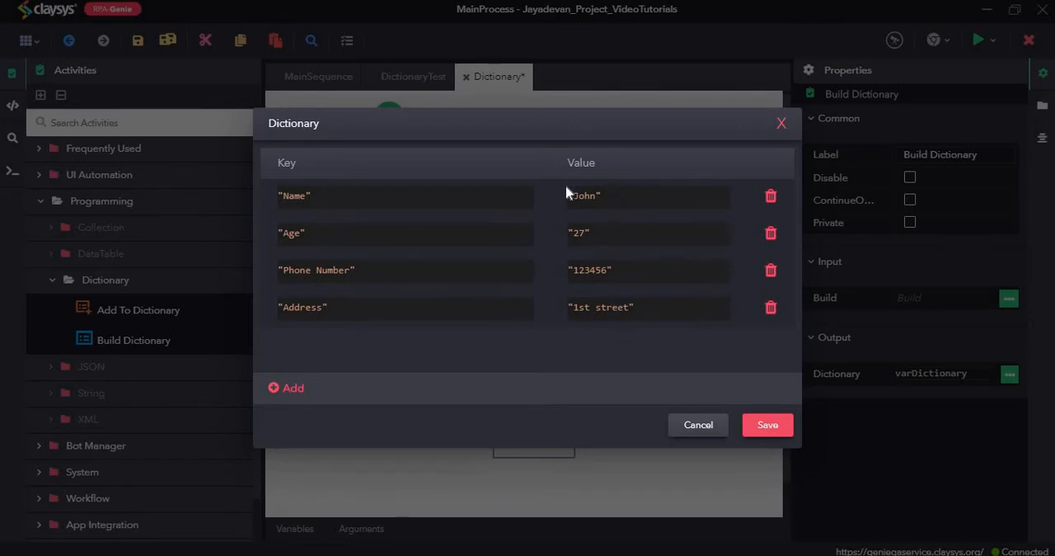
mouse_move(618, 228)
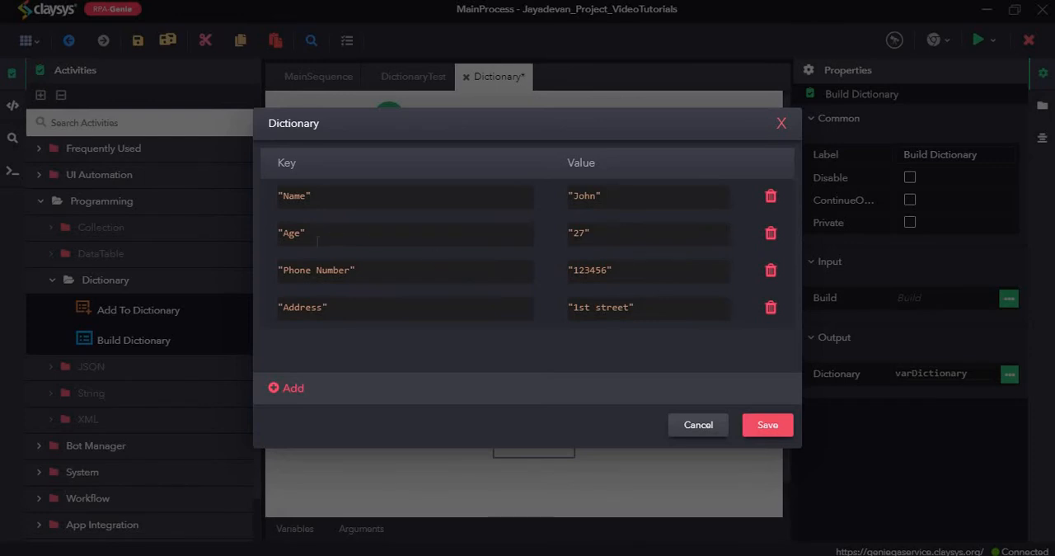
mouse_move(393, 266)
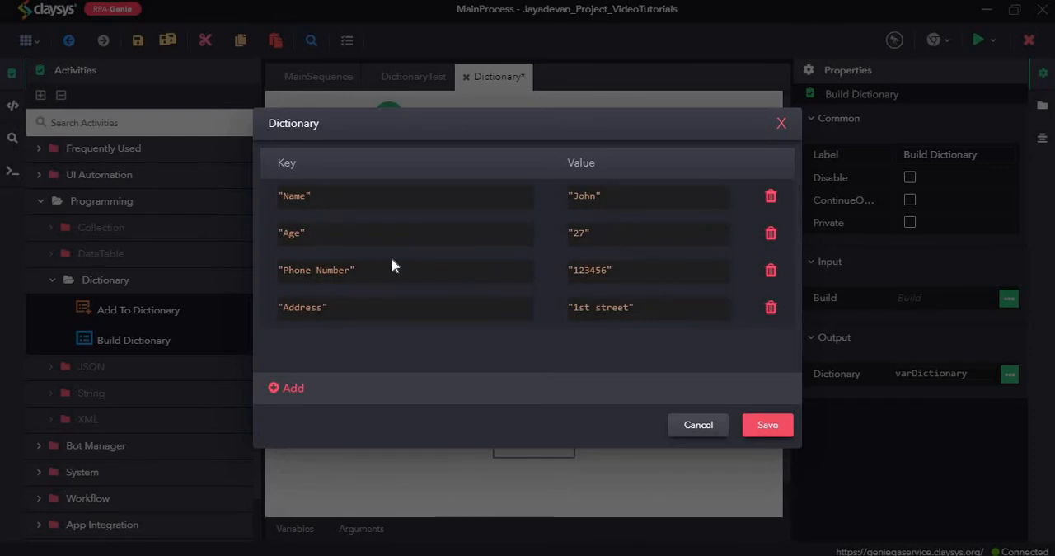
left_click(767, 424)
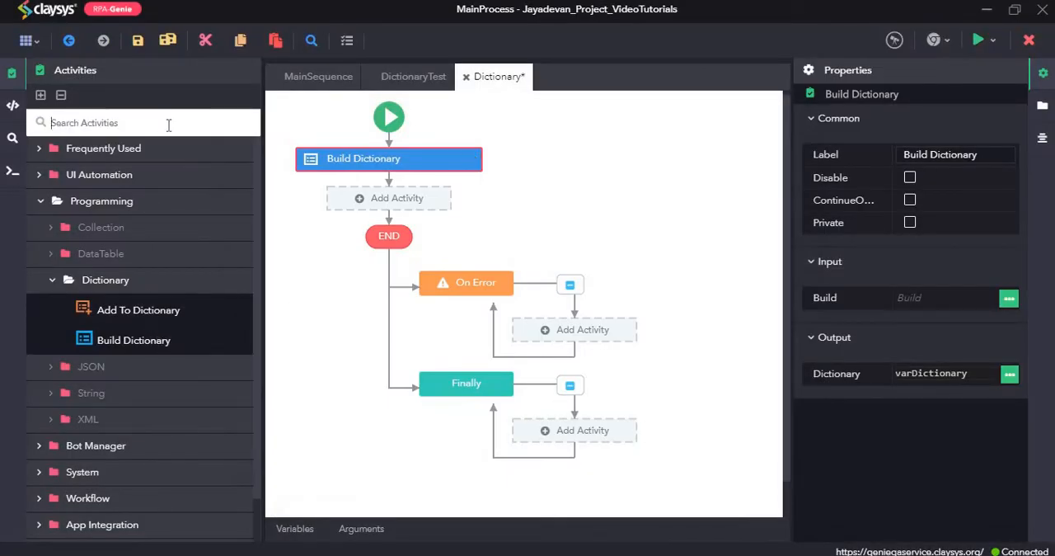
Place a Message Box after Build Dictionary with message varDictionary("Age")
type("mess")
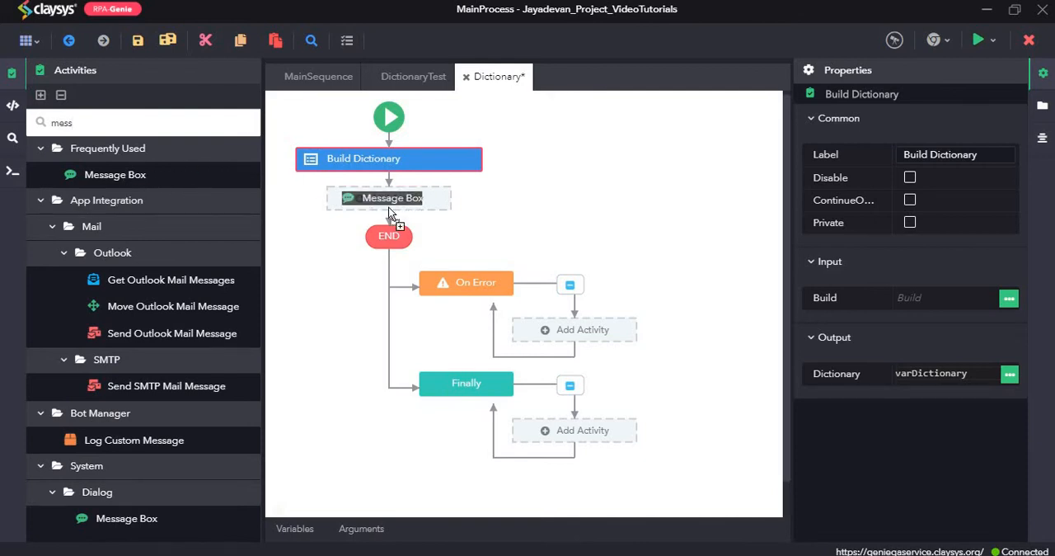
left_click(388, 198)
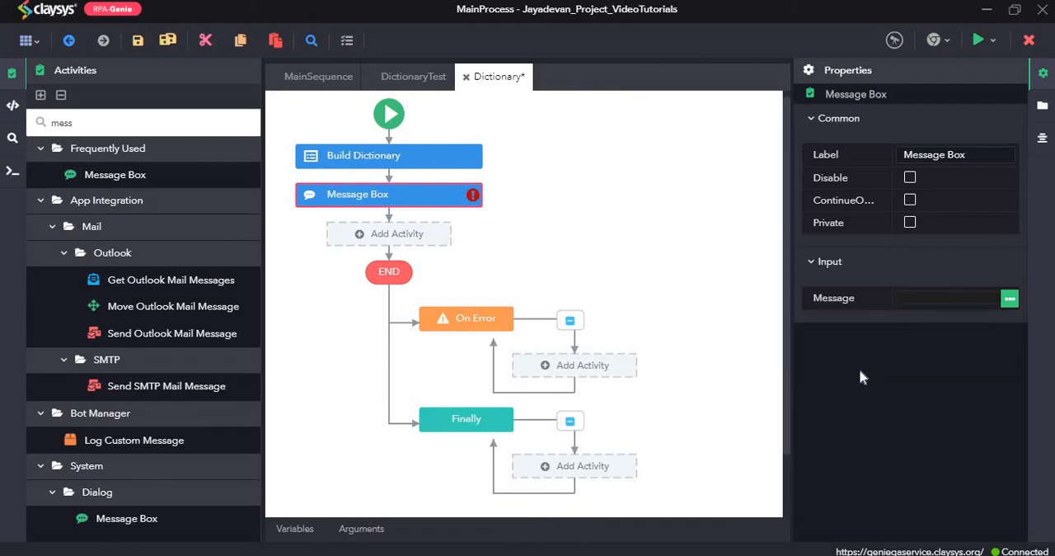
left_click(389, 156)
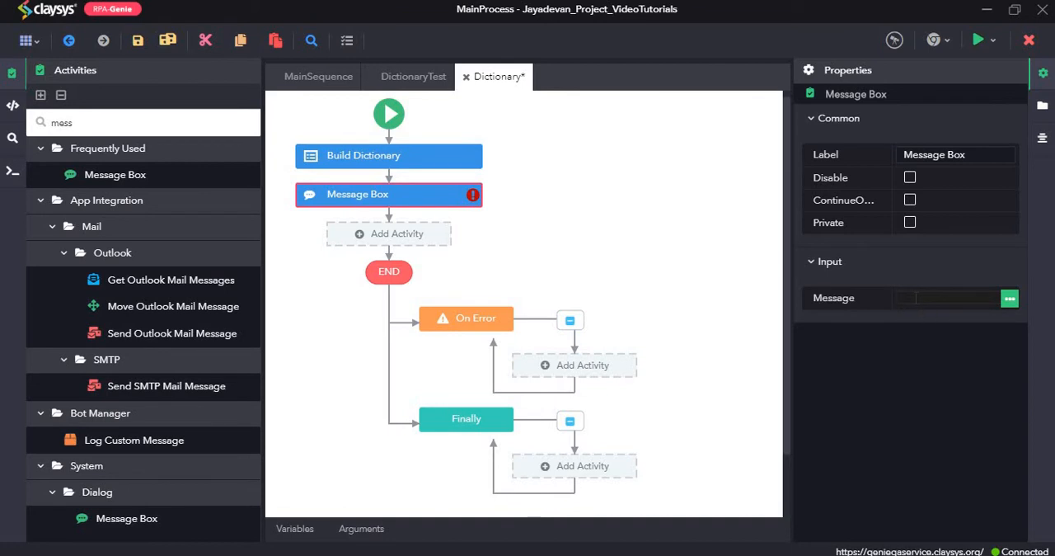
type("var")
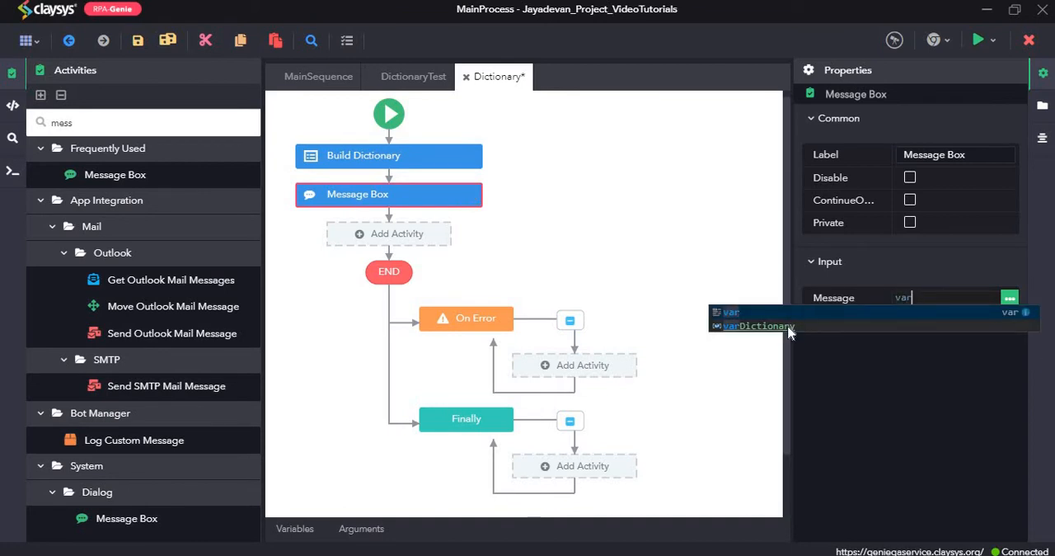
left_click(758, 325)
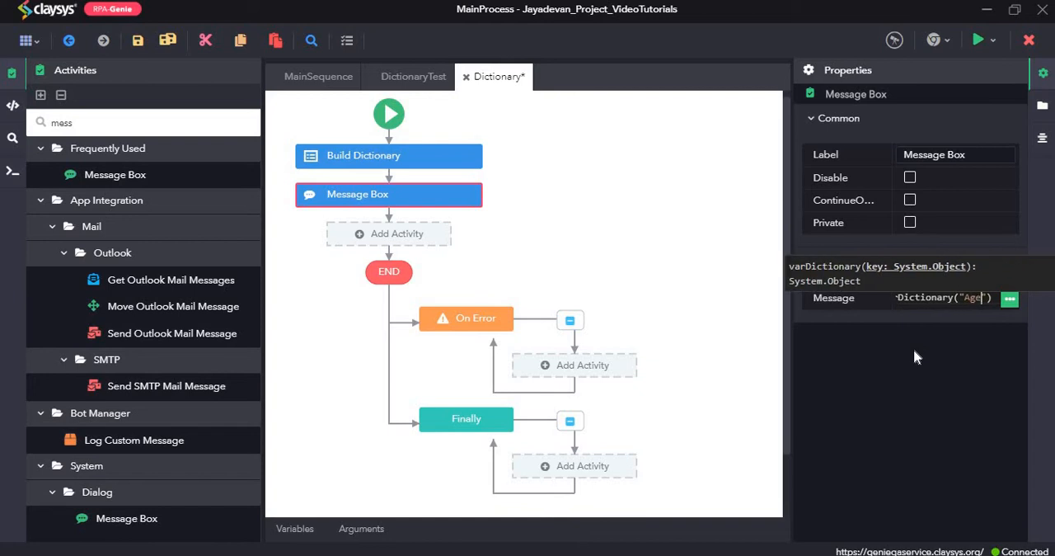
mouse_move(946, 314)
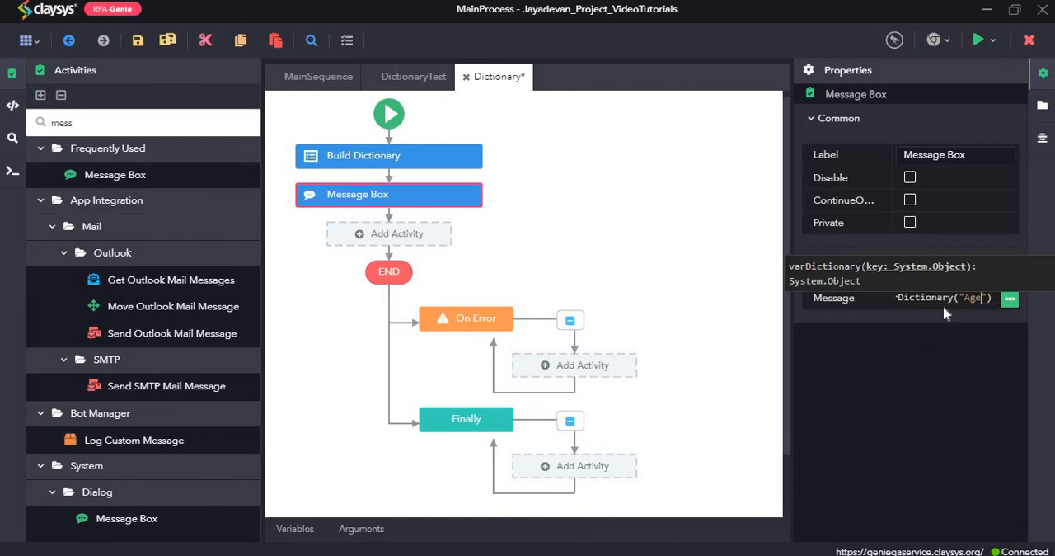
mouse_move(643, 279)
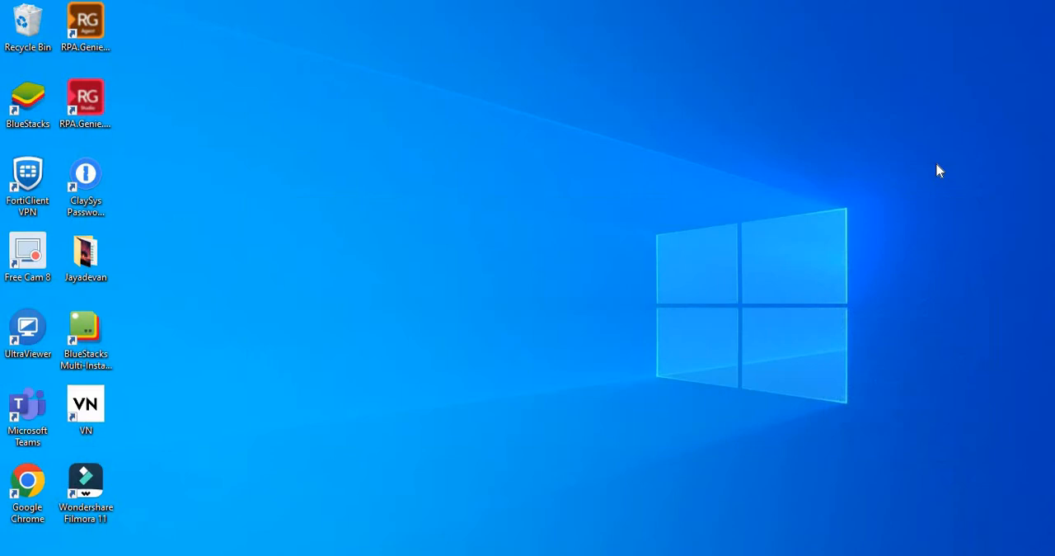
mouse_move(945, 170)
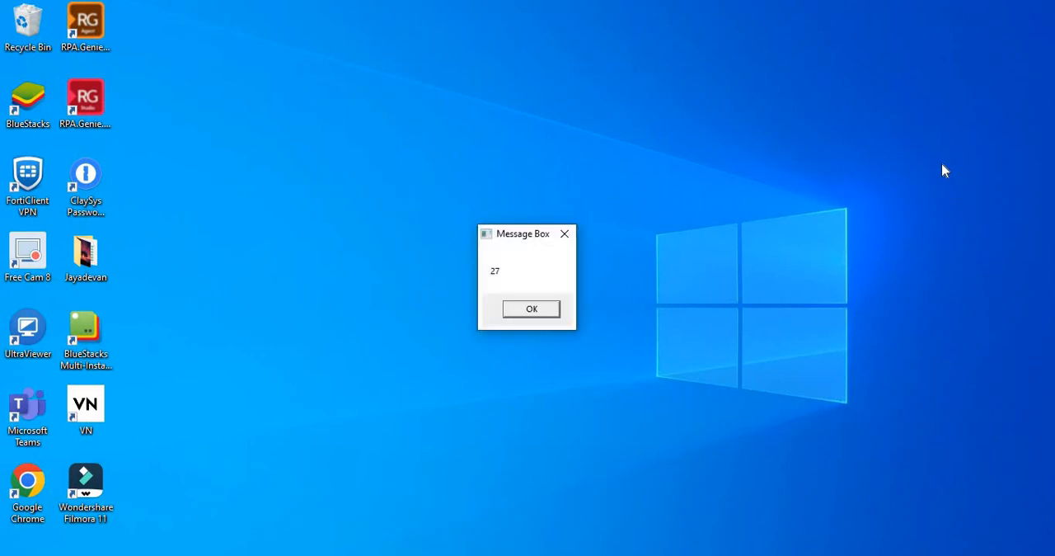
mouse_move(497, 286)
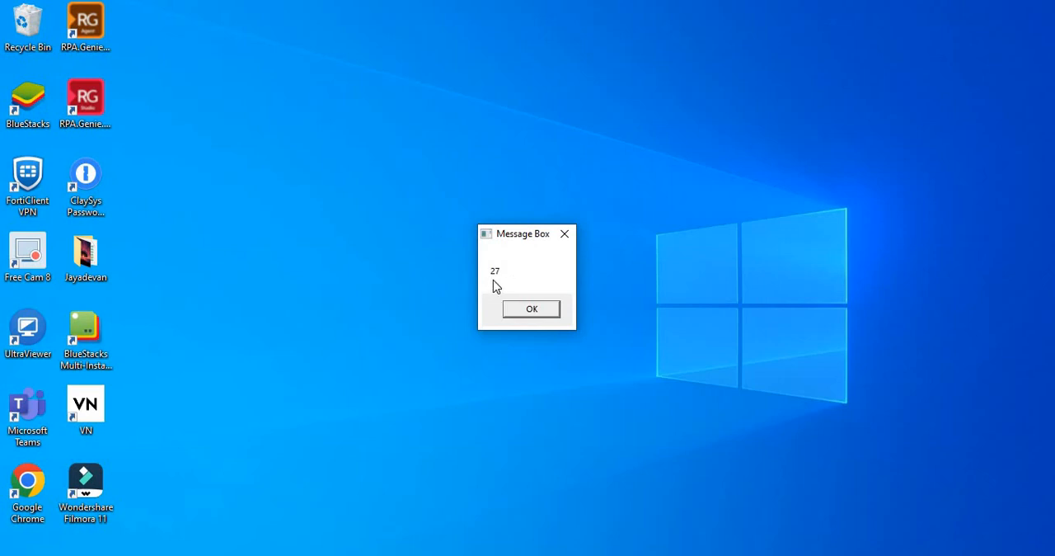
mouse_move(525, 289)
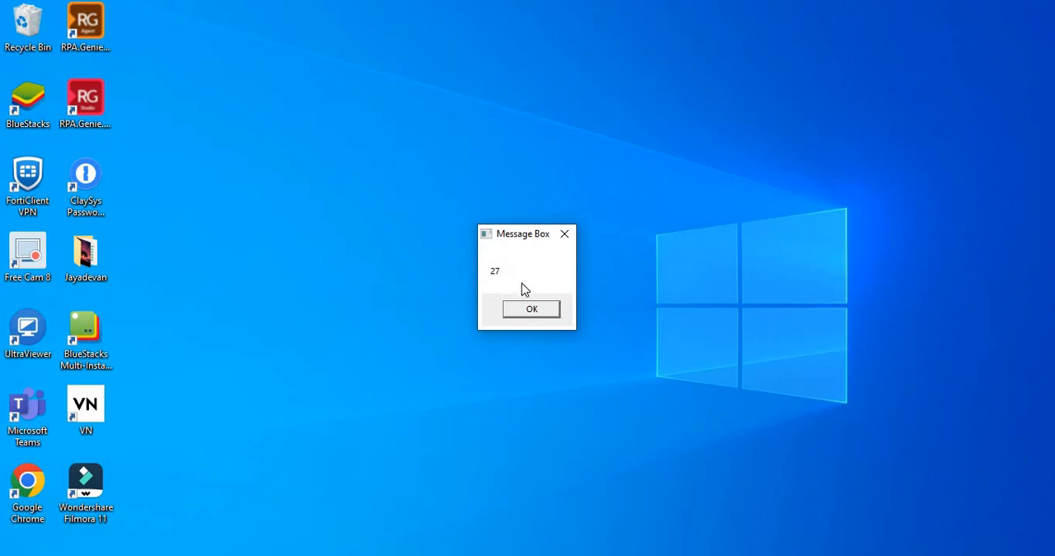
mouse_move(498, 291)
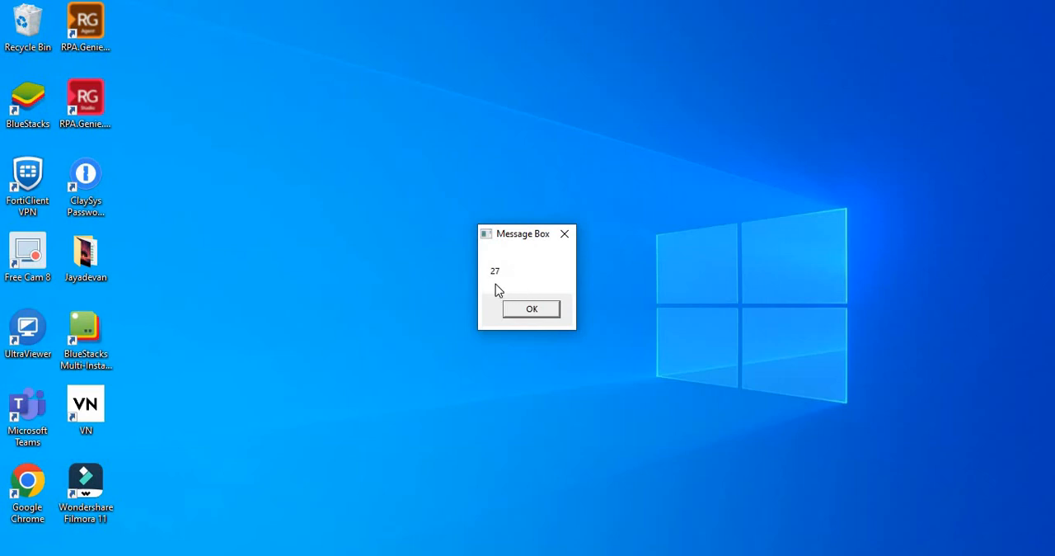
mouse_move(509, 295)
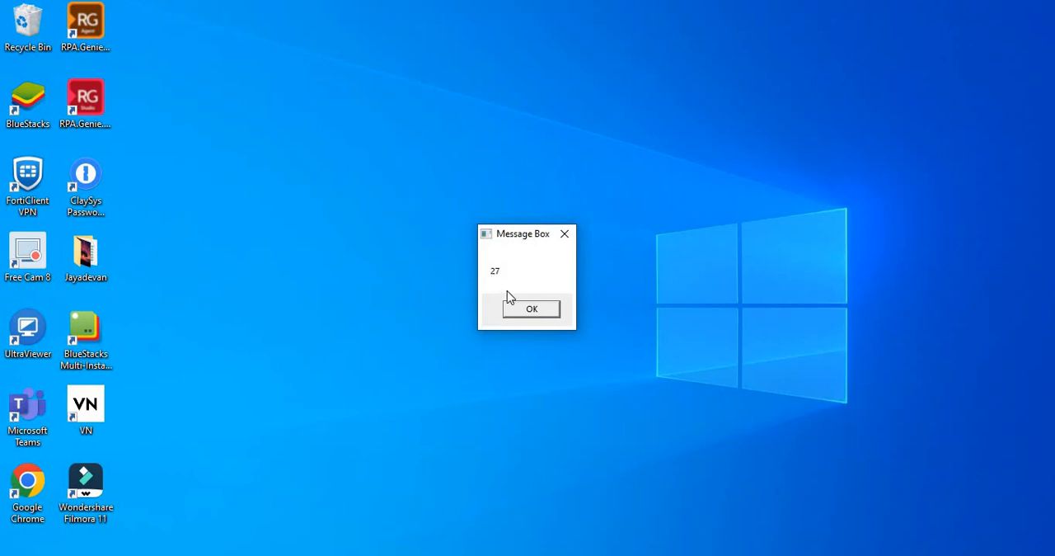
Dismiss the pop-up showing 27
left_click(531, 307)
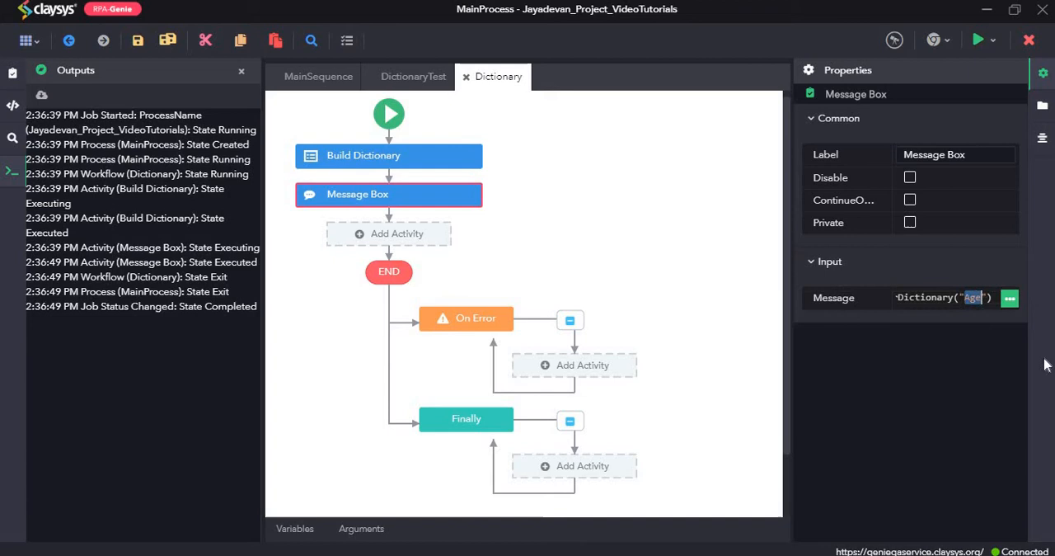
Change the Message Box lookup key from "Age" to "Address" and rerun
key("Delete")
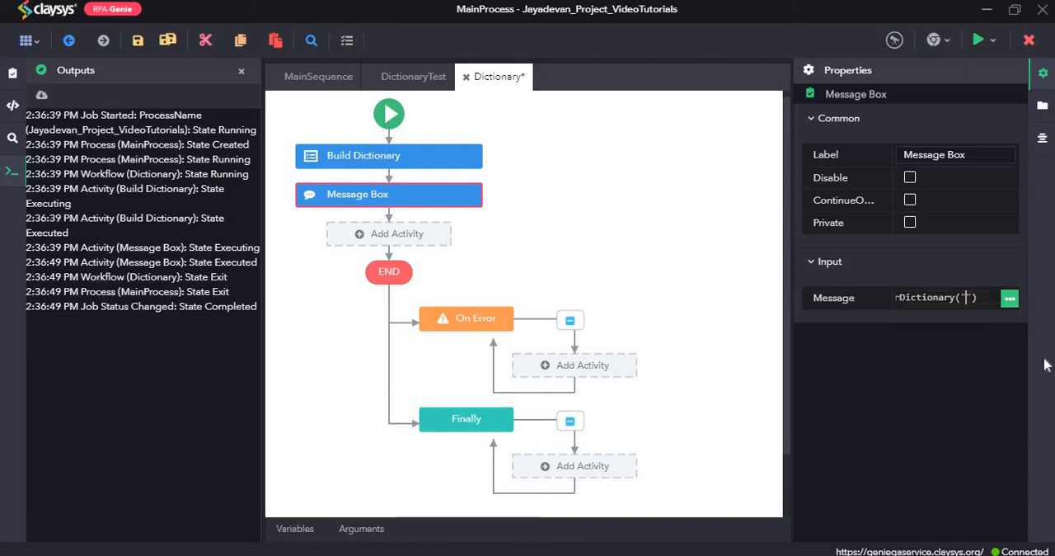
type("Addr")
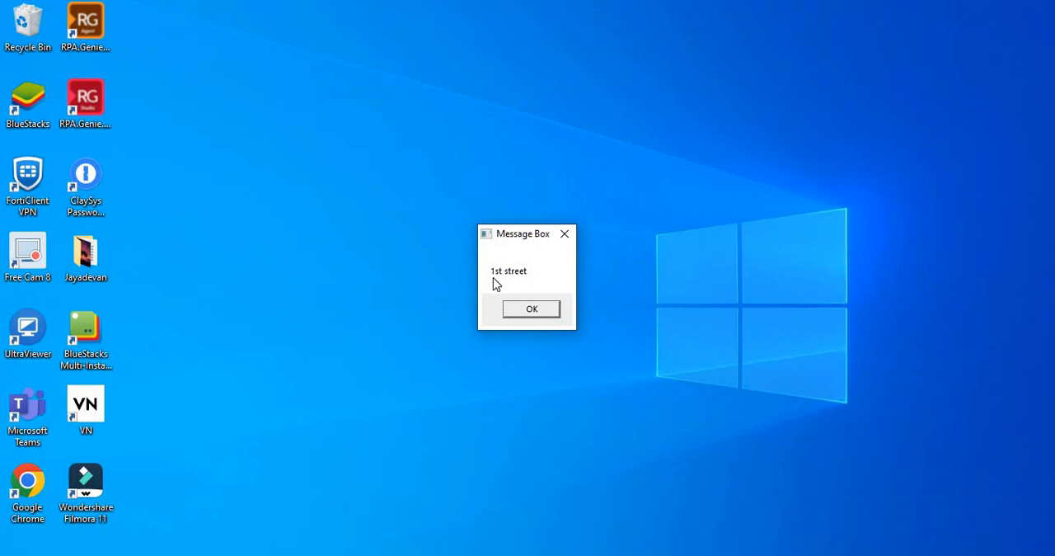
mouse_move(538, 264)
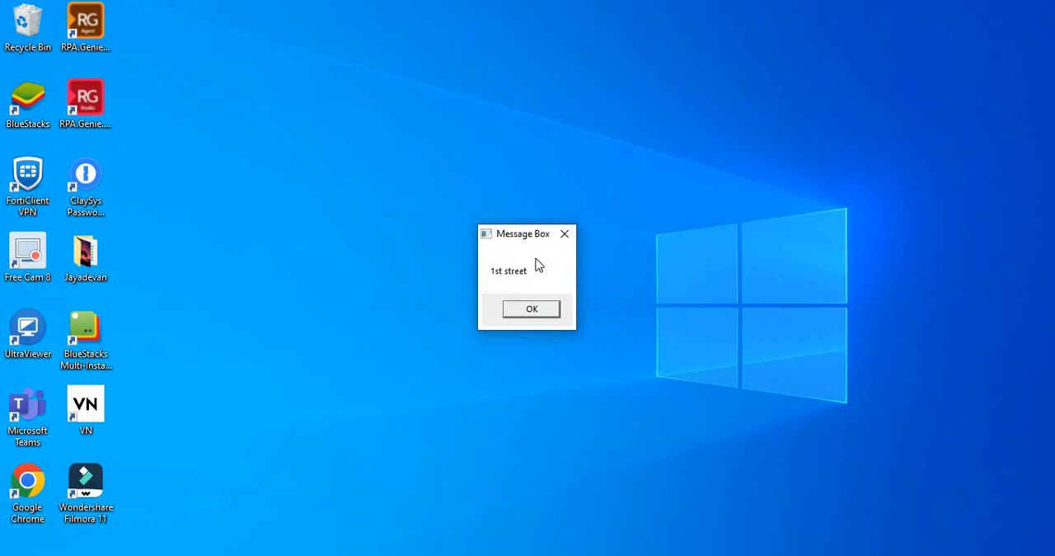
mouse_move(498, 292)
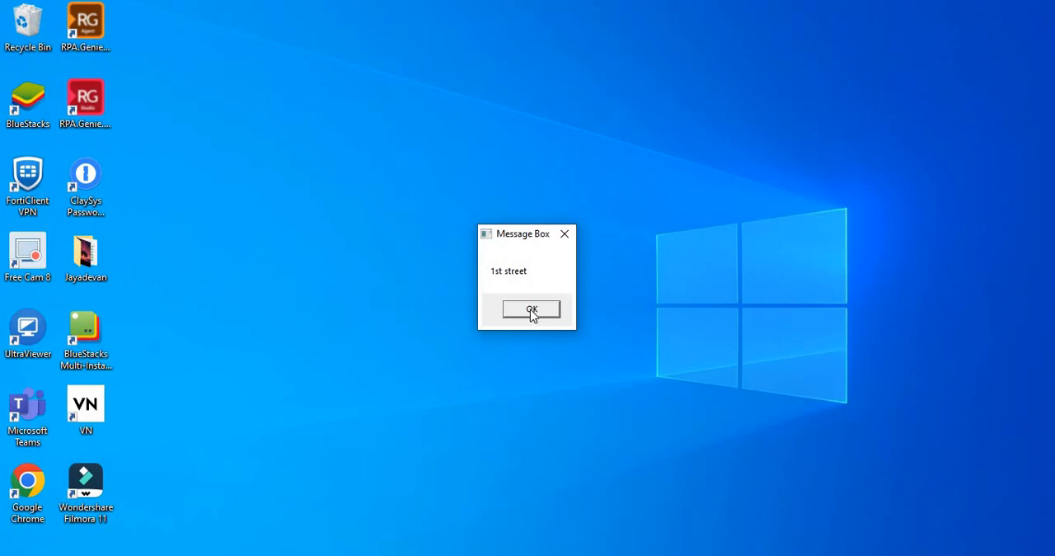
Dismiss the pop-up showing 1st street
left_click(531, 309)
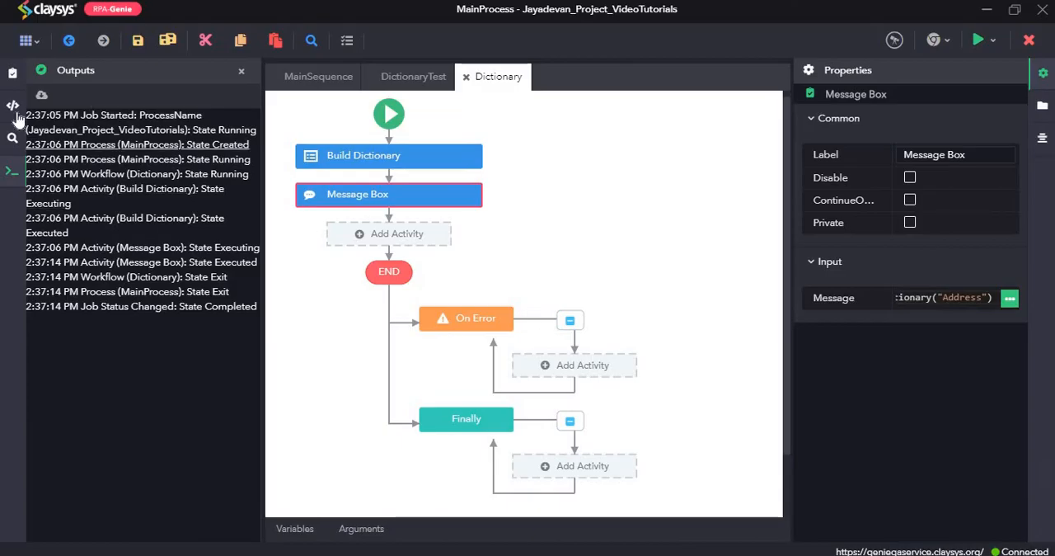
Add an Add To Dictionary step with key "Department" and value "Marketing"
left_click(11, 106)
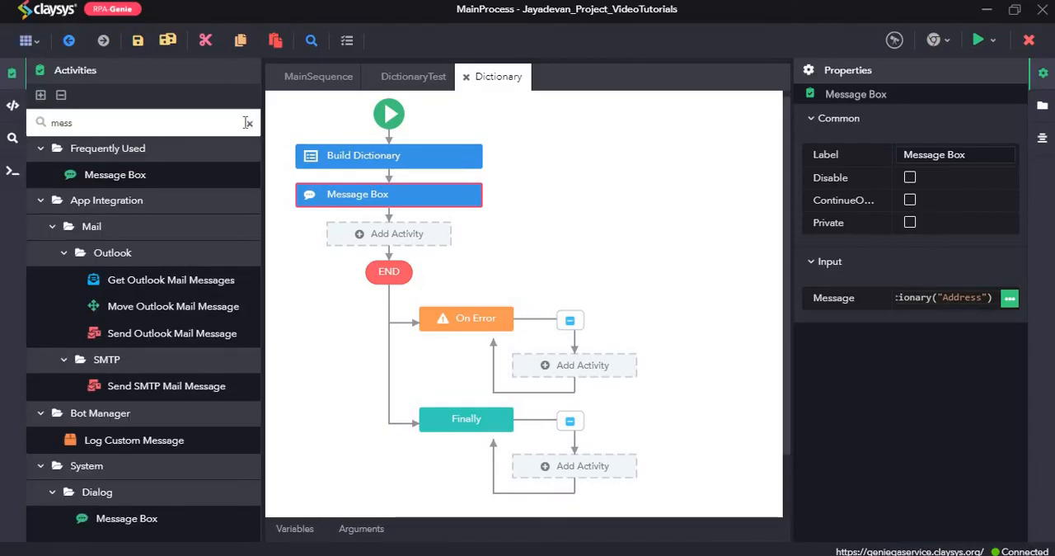
type("ad")
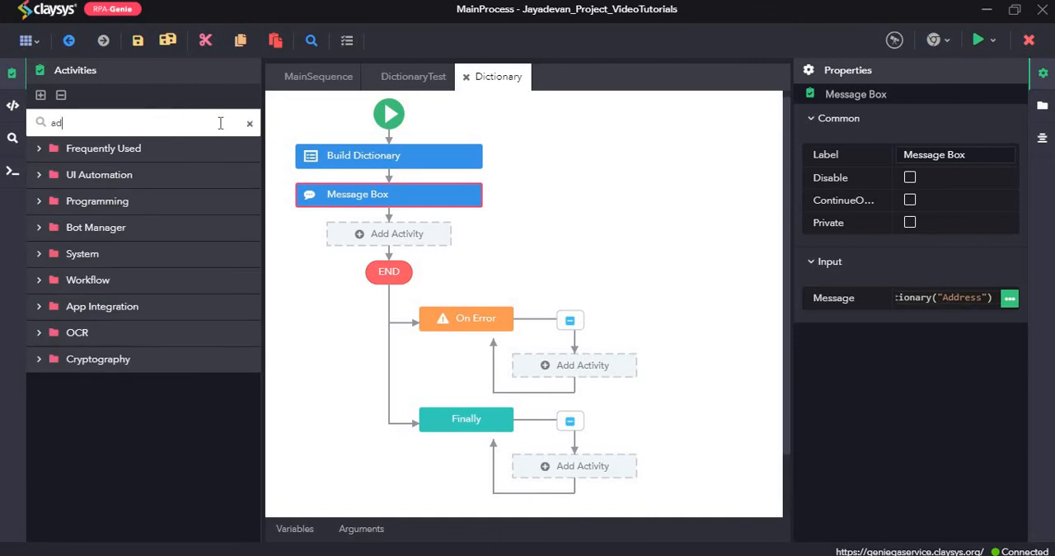
type("add t")
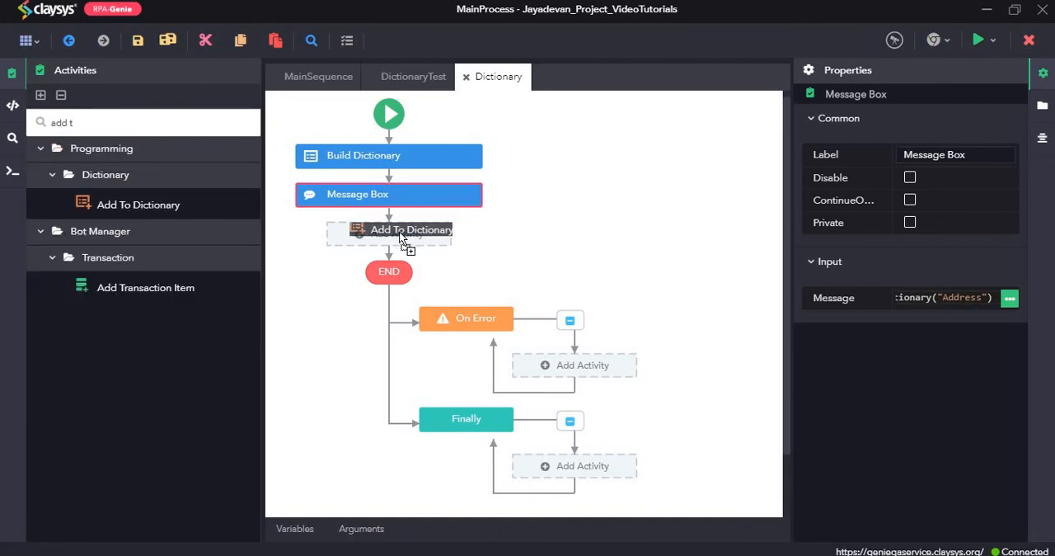
left_click(388, 233)
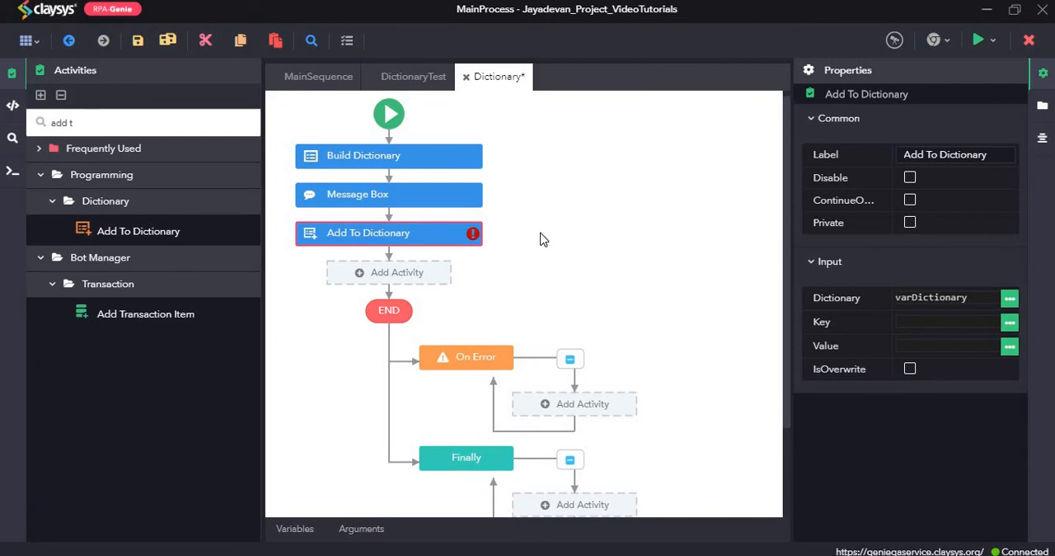
left_click(948, 322)
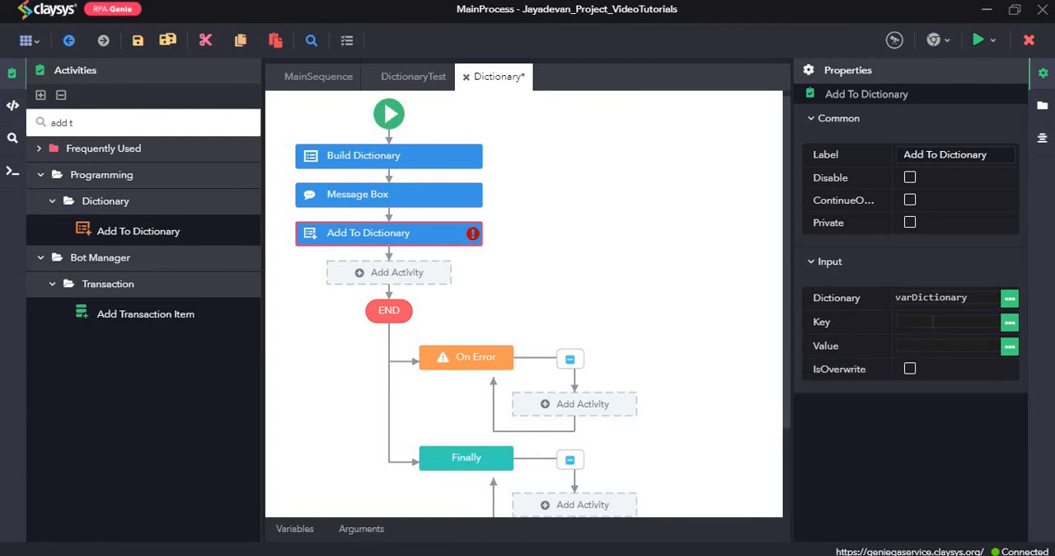
type("\"Department")
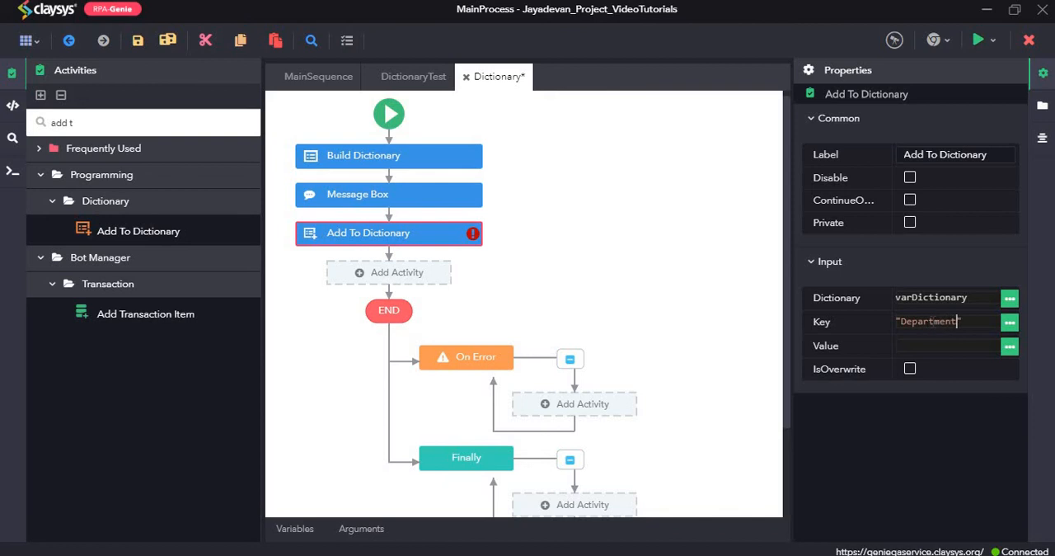
left_click(948, 345)
type("\"Marketing\"")
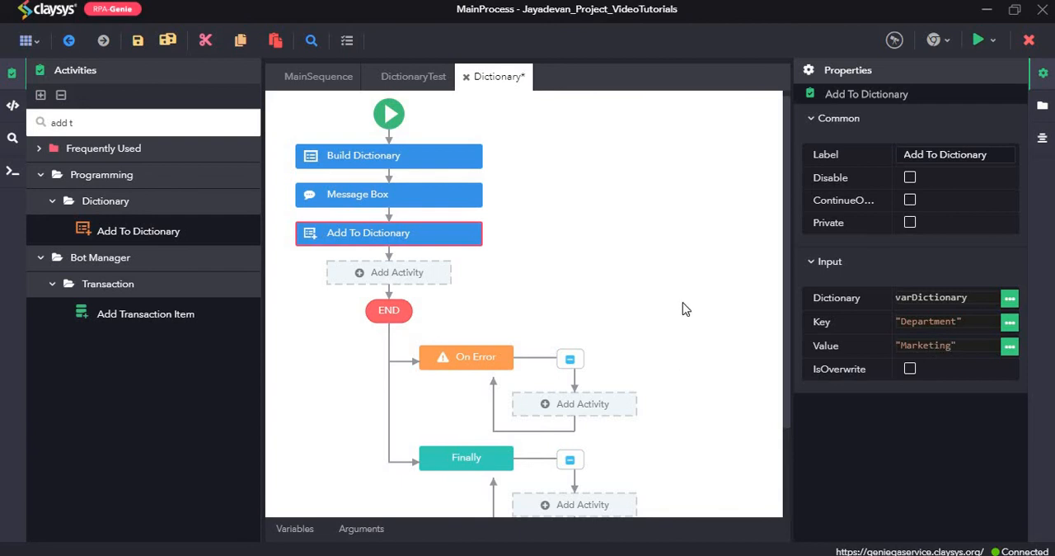
mouse_move(821, 322)
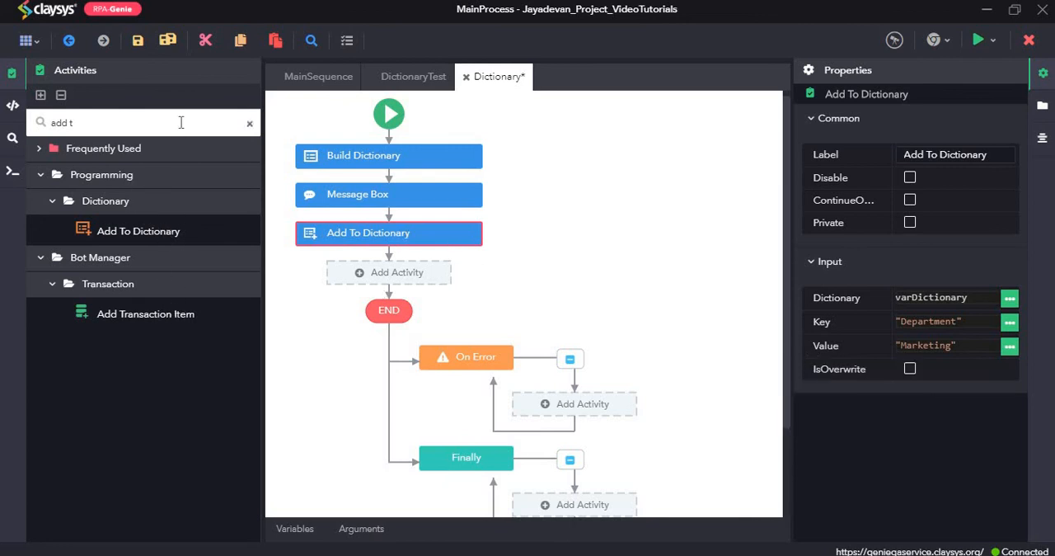
Move Add To Dictionary above the Message Box and display Dictionary("Department")
type("f")
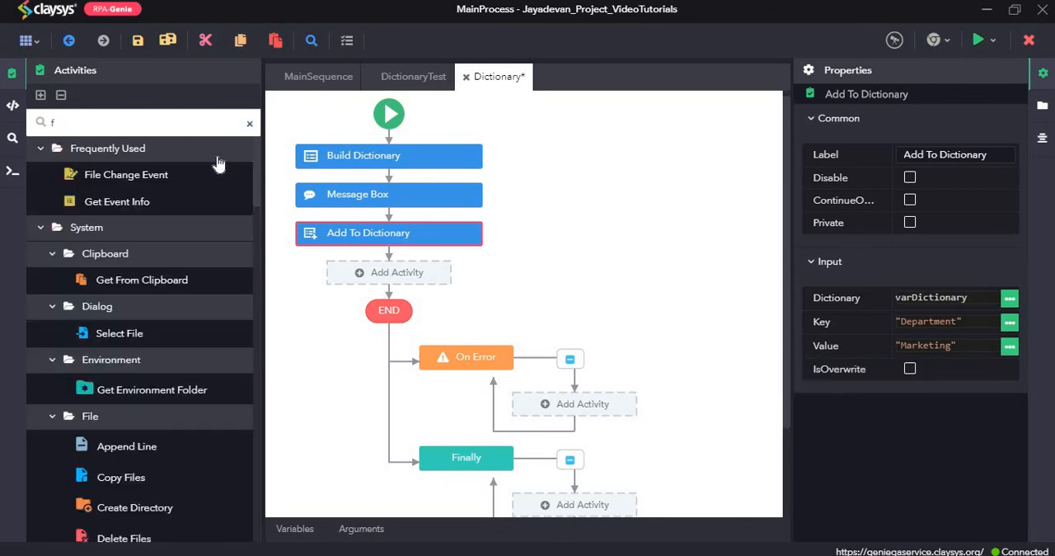
left_click(250, 123)
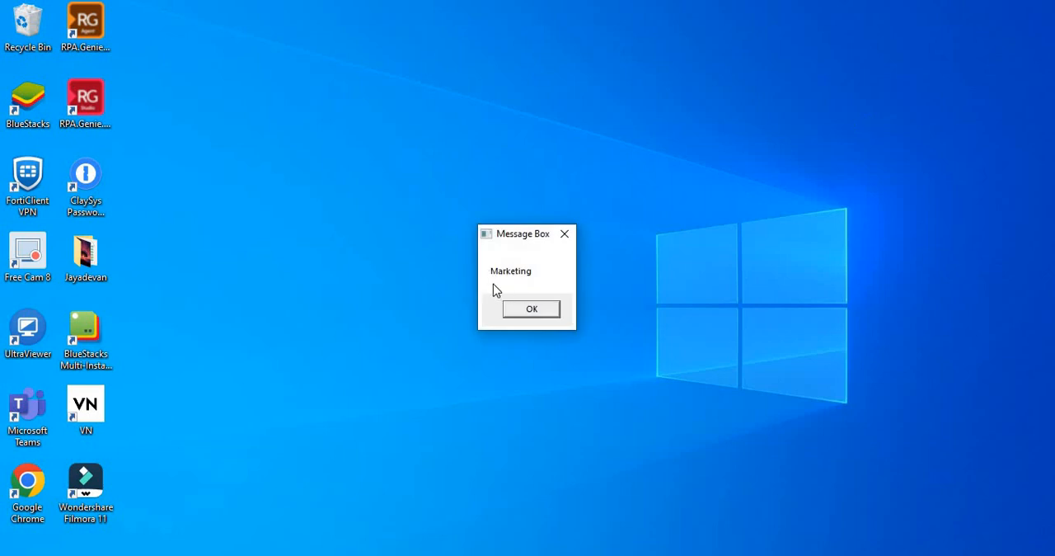
mouse_move(507, 267)
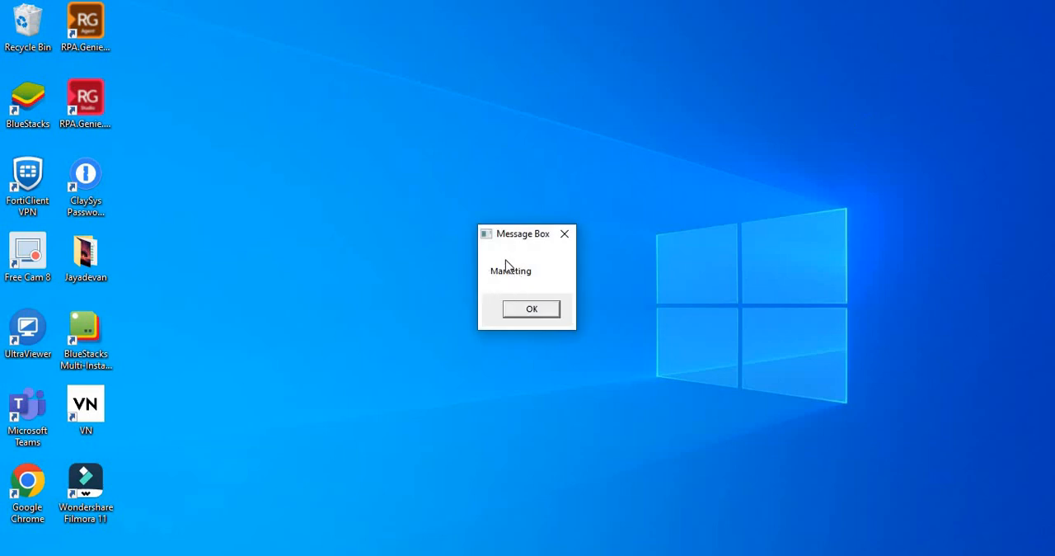
mouse_move(490, 291)
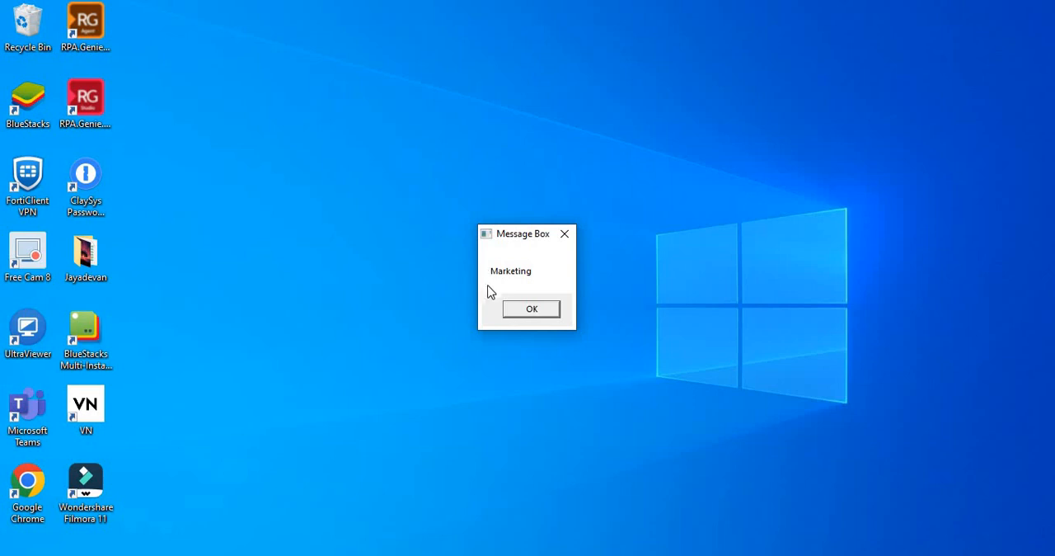
mouse_move(513, 261)
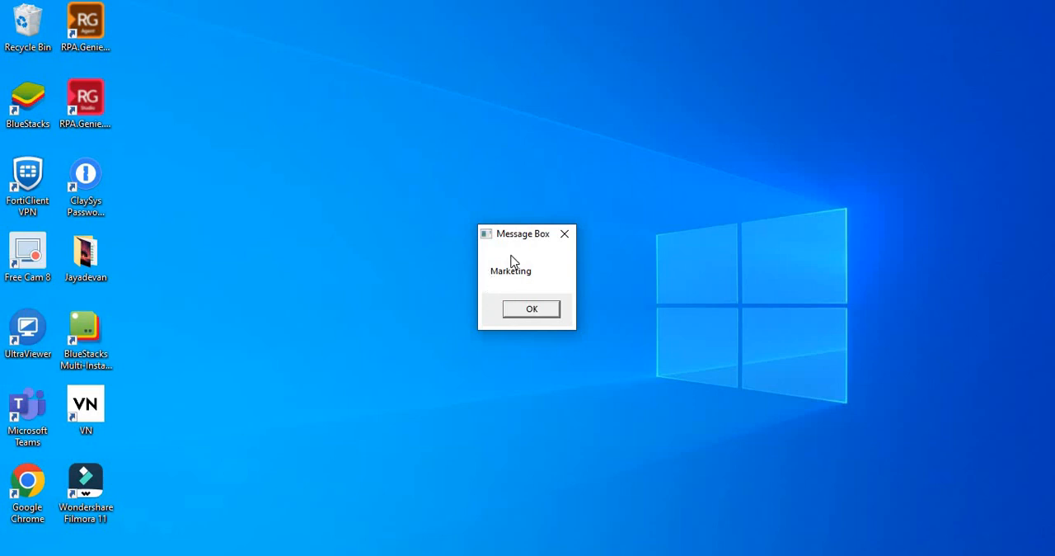
mouse_move(495, 280)
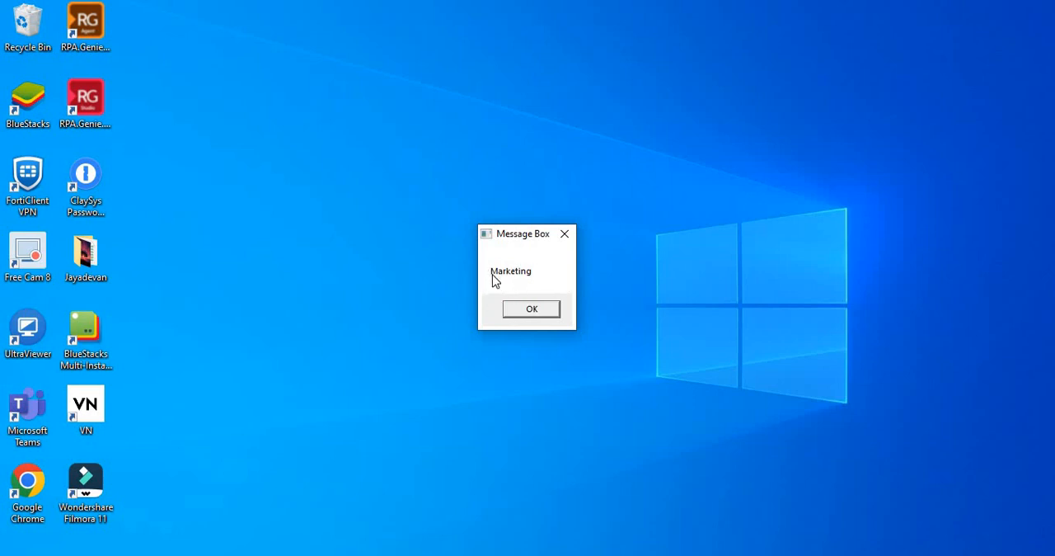
mouse_move(528, 281)
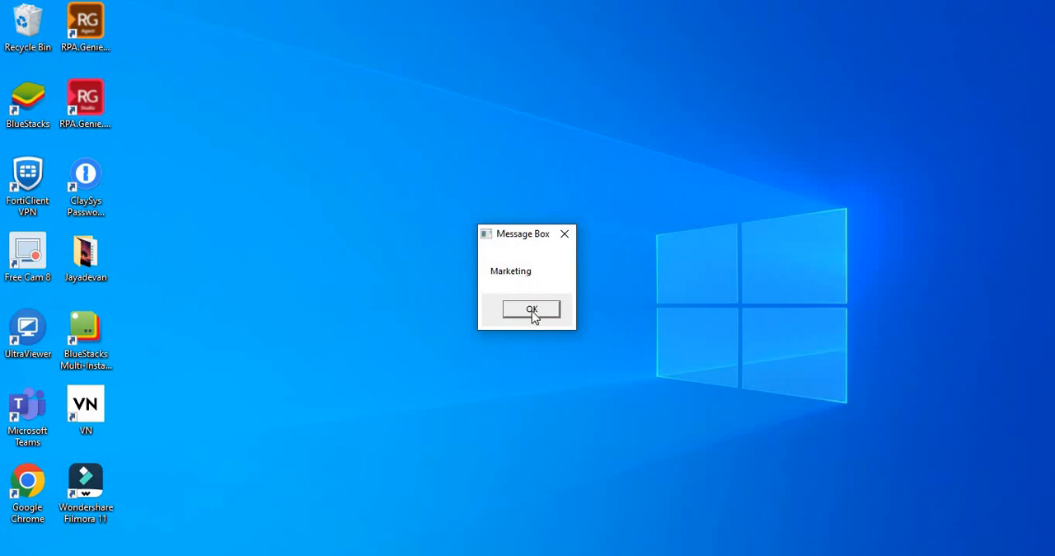
Dismiss the pop-up showing Marketing
left_click(531, 309)
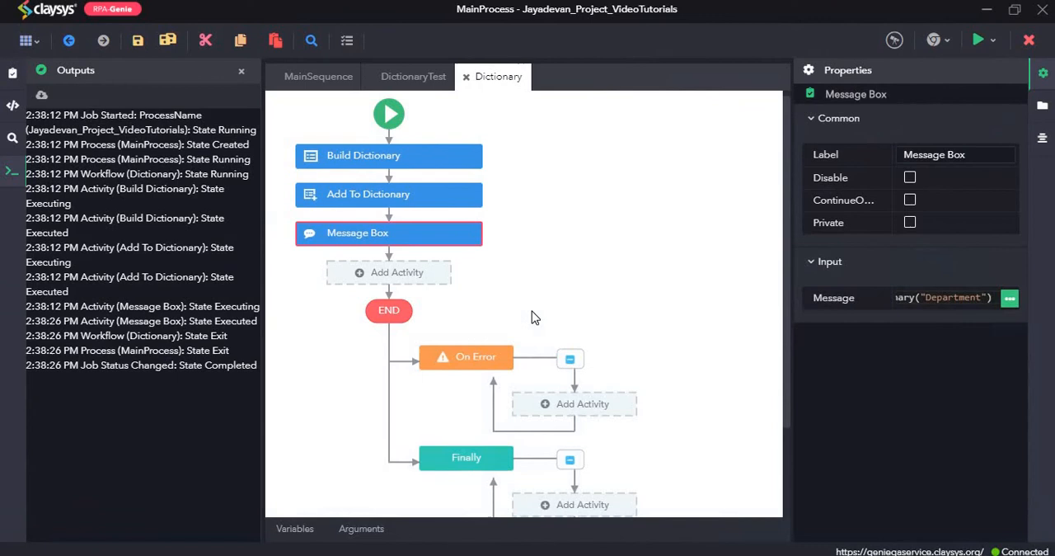